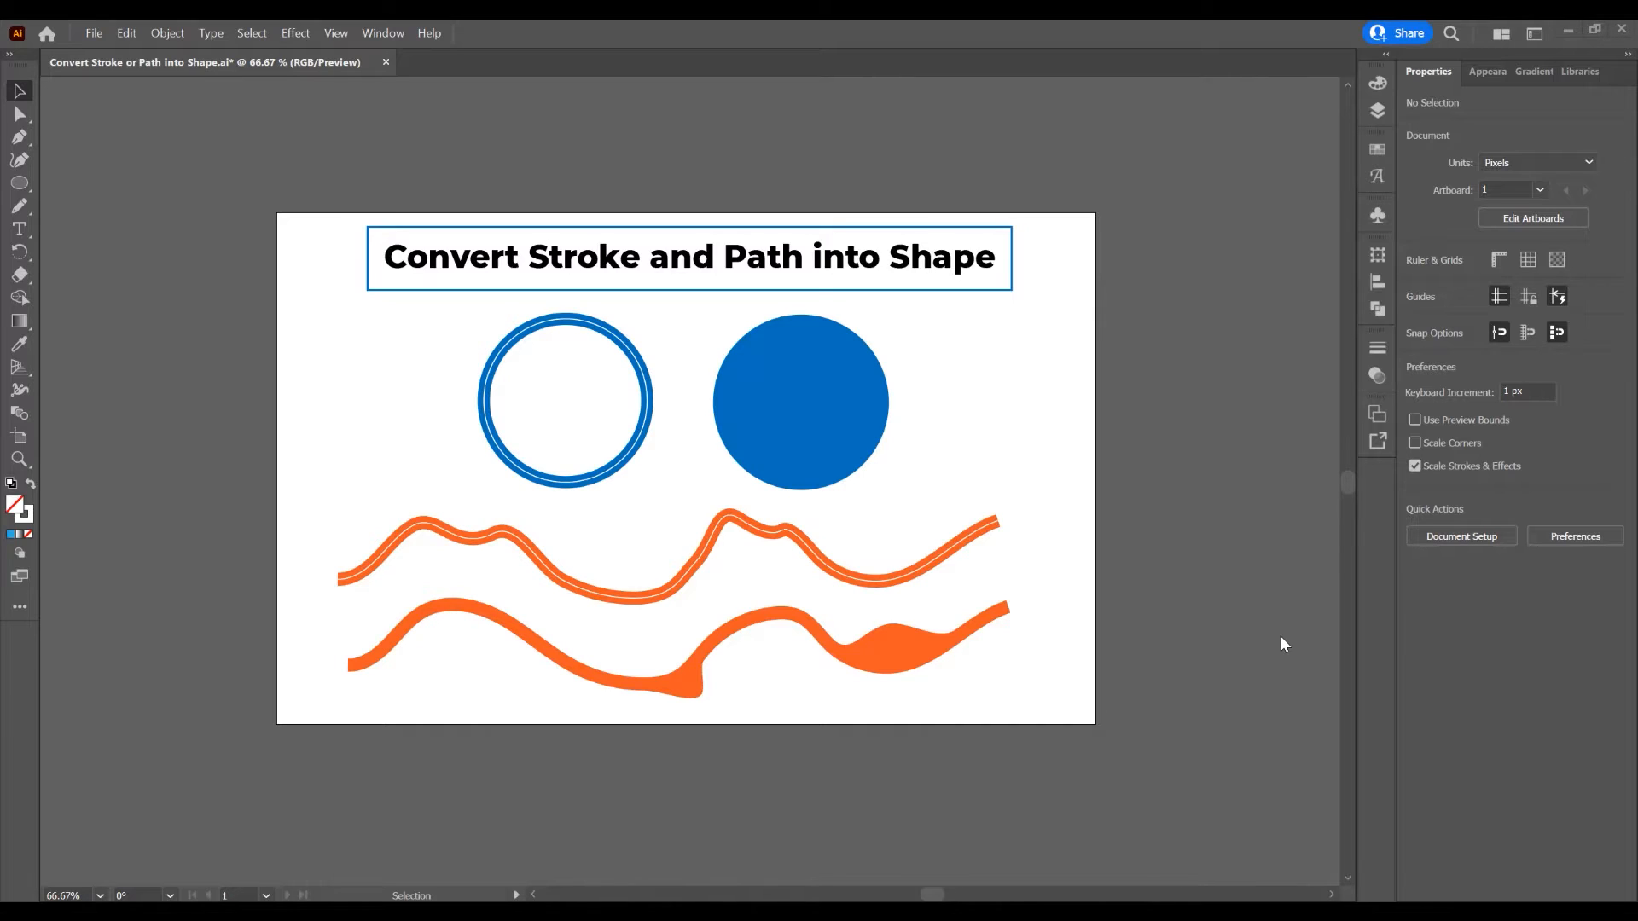
mouse_move(1288, 632)
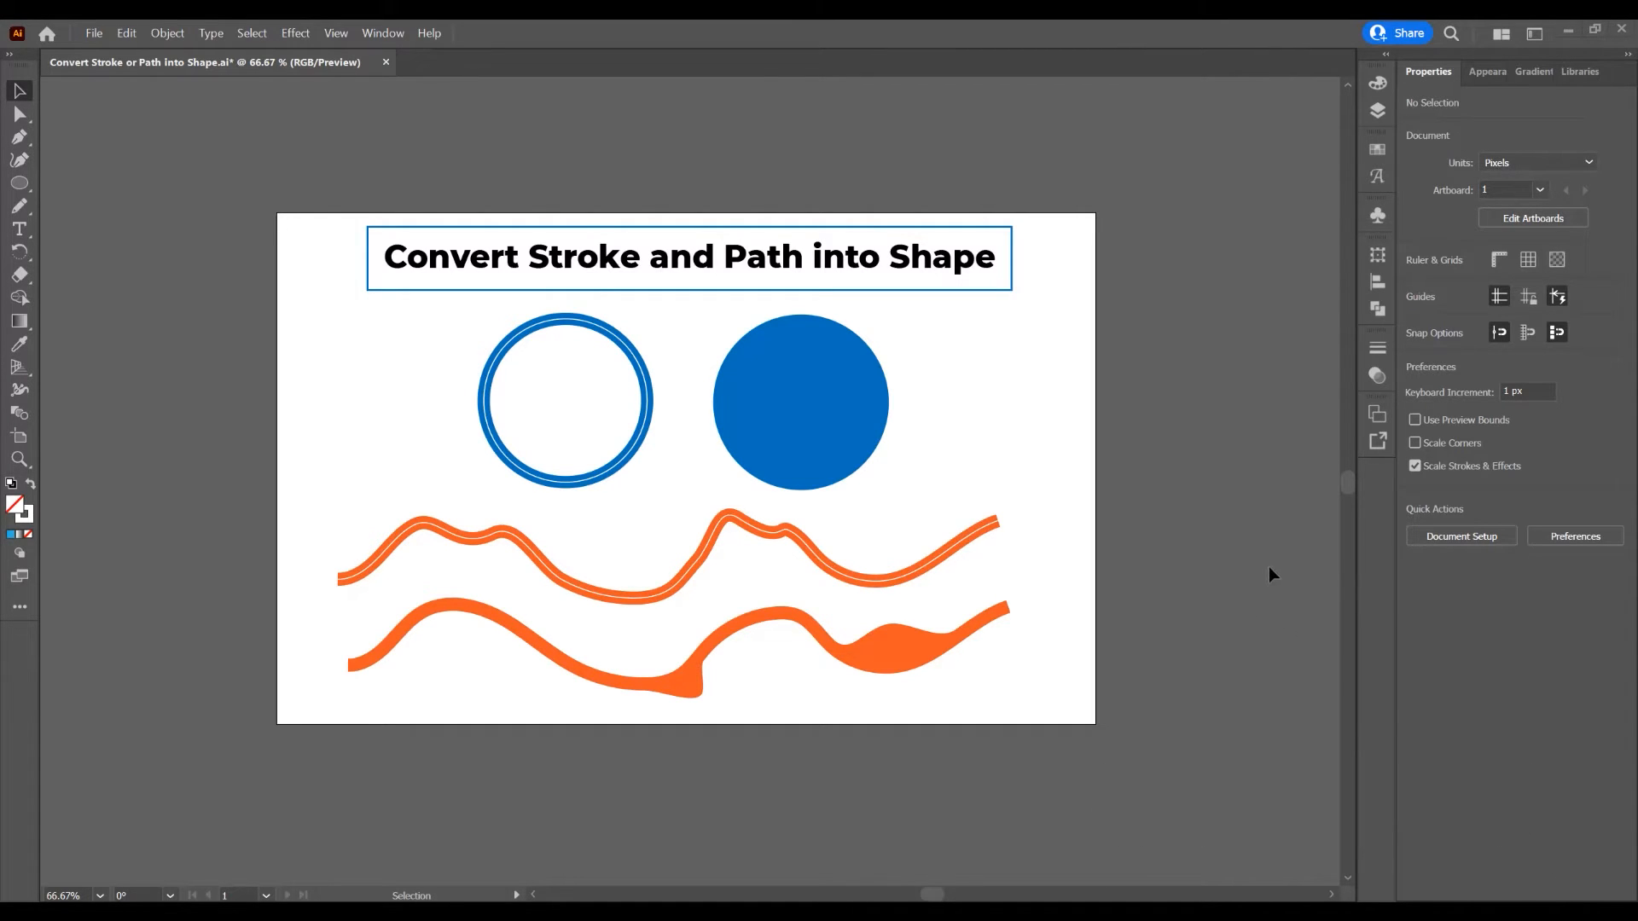
Create a new blank 1920 × 1080 px Web document, Untitled-4
click(95, 33)
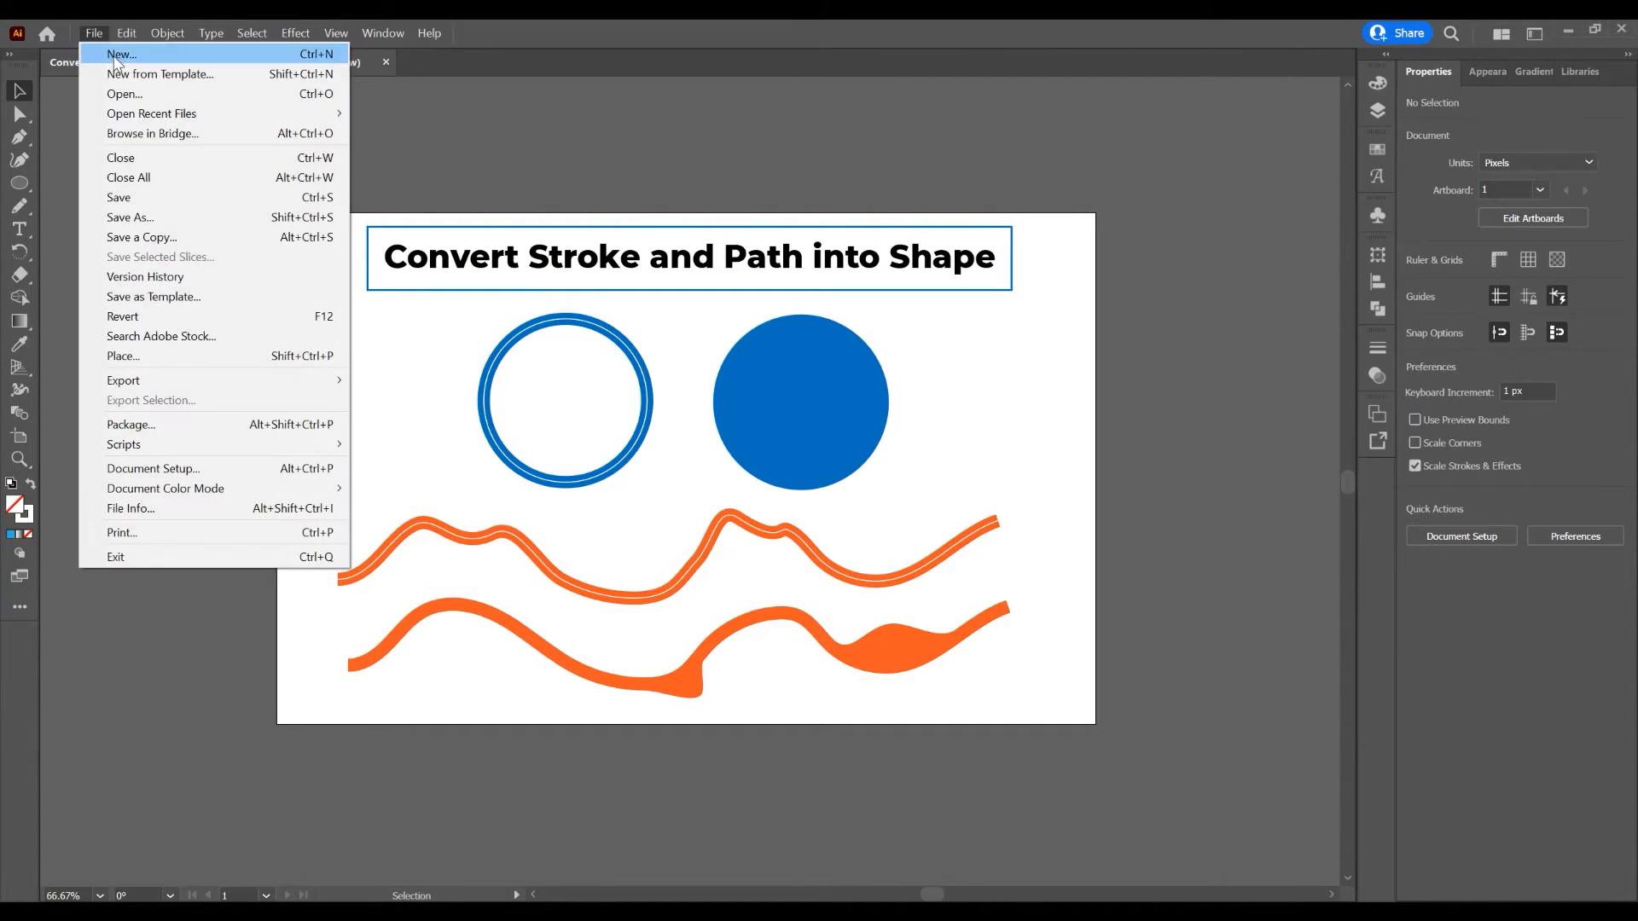
click(119, 54)
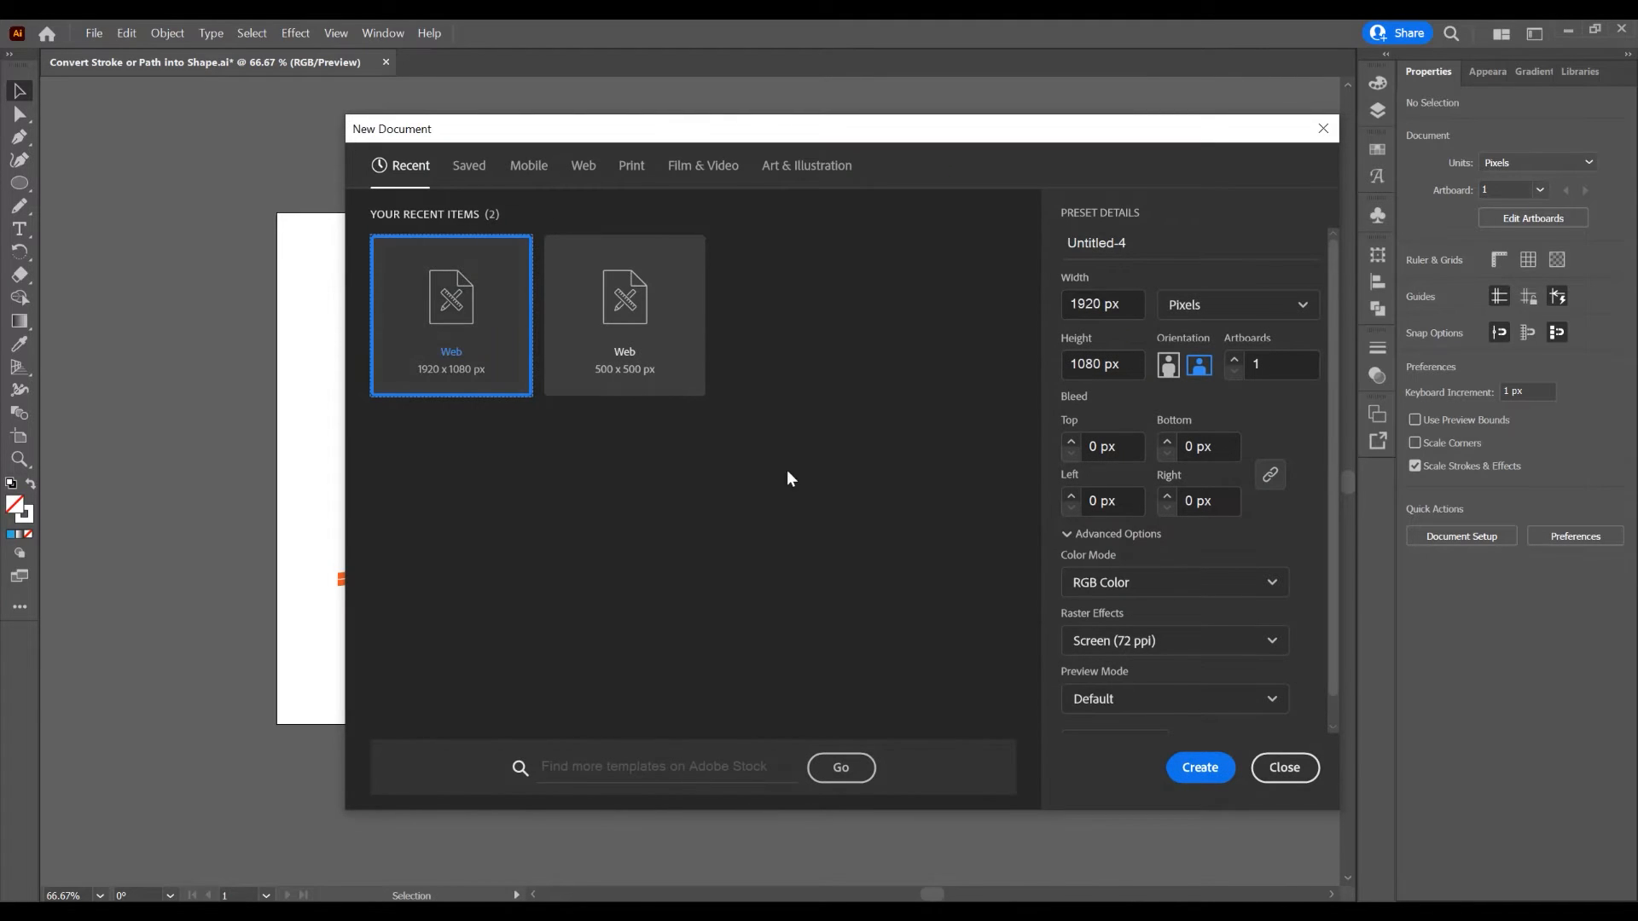
click(1200, 767)
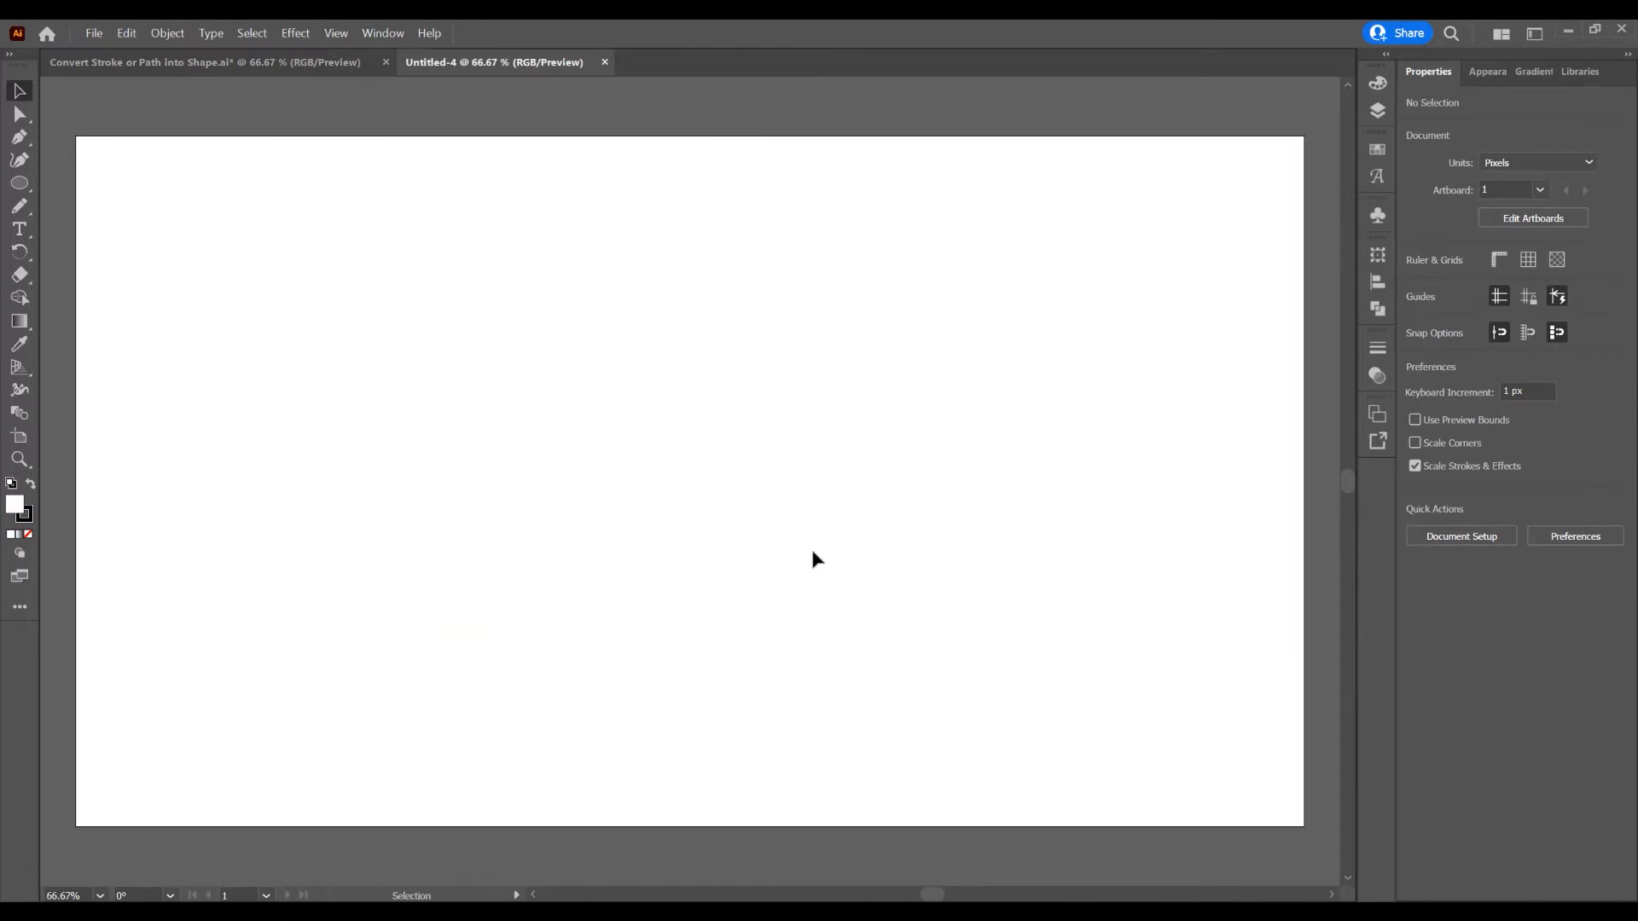
click(17, 181)
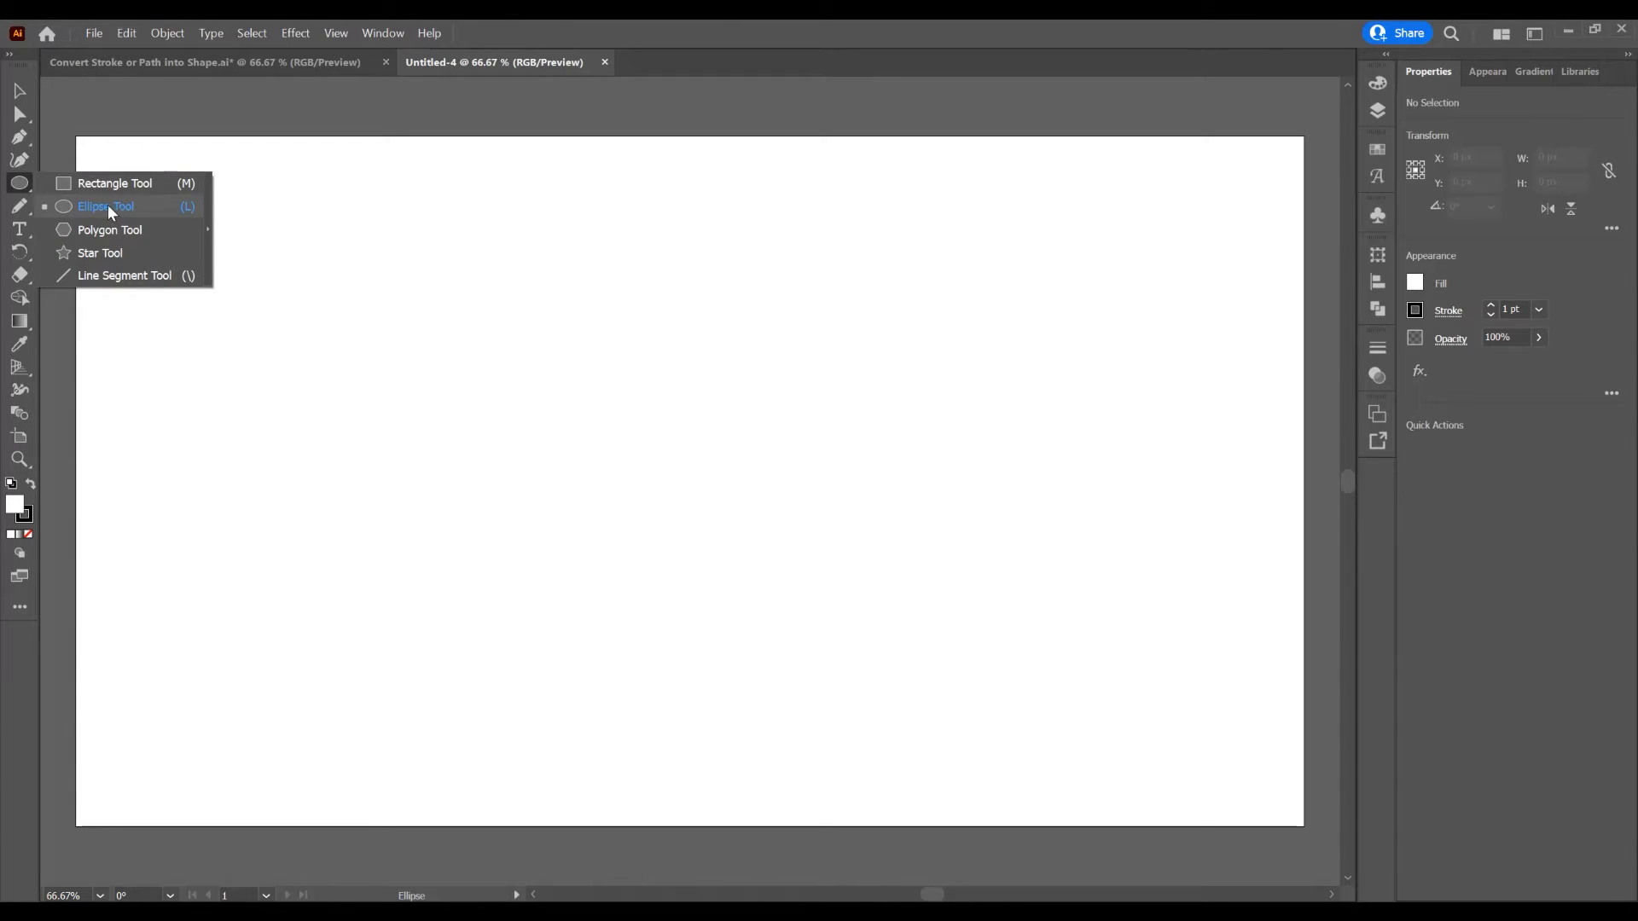
Draw a perfect circle about 519 × 519 px on the left of the artboard
click(106, 206)
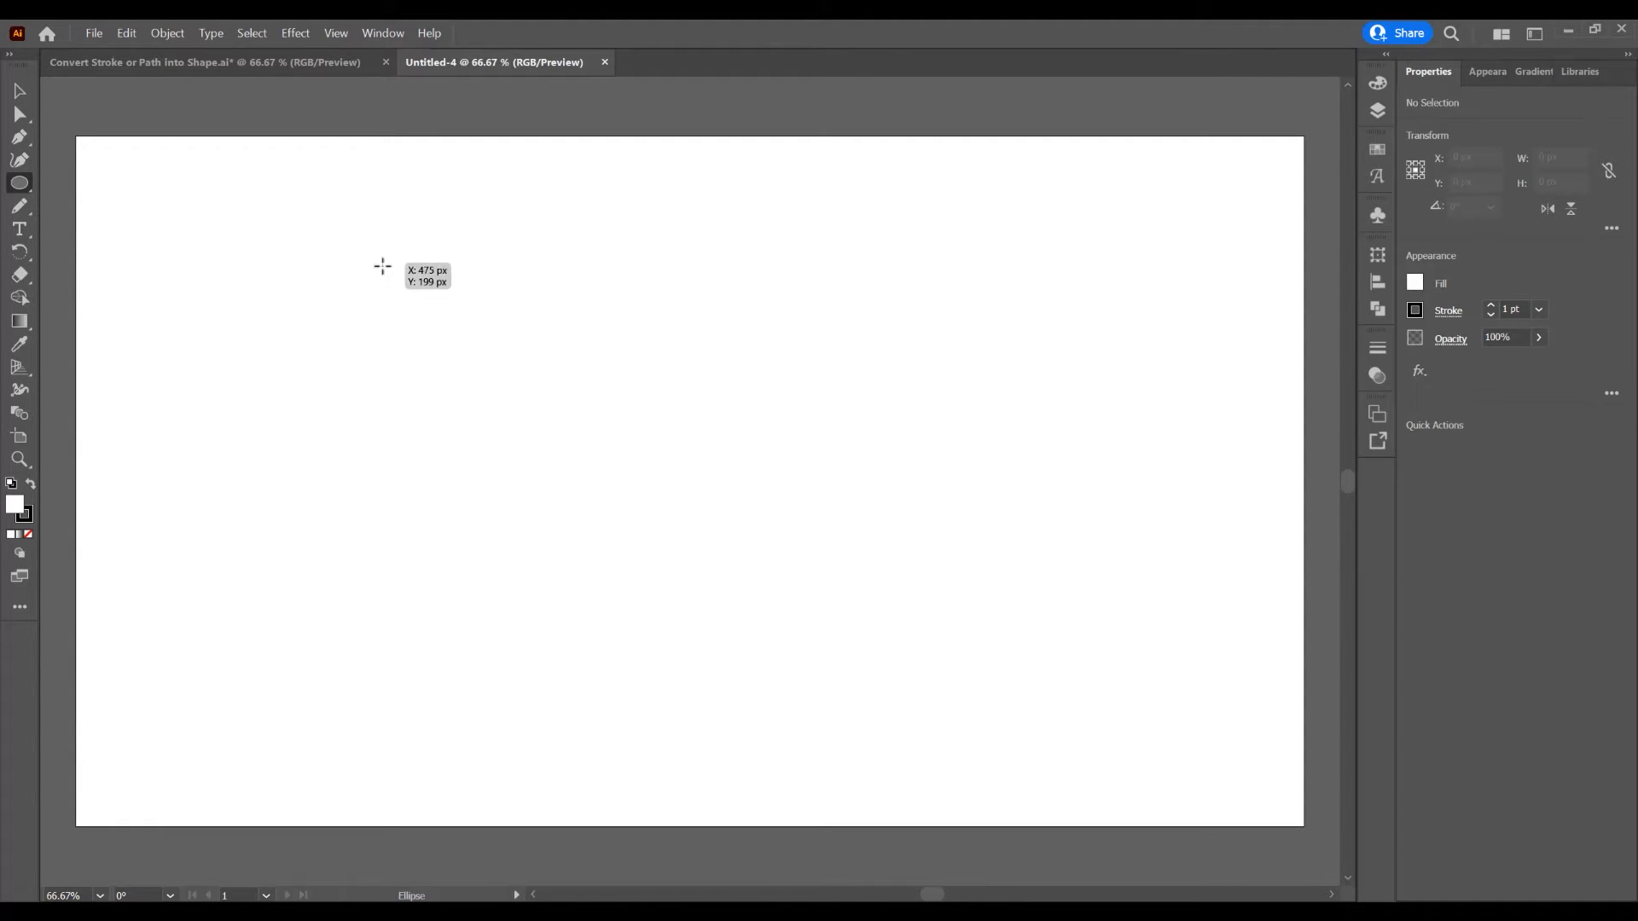
drag(380, 265, 669, 544)
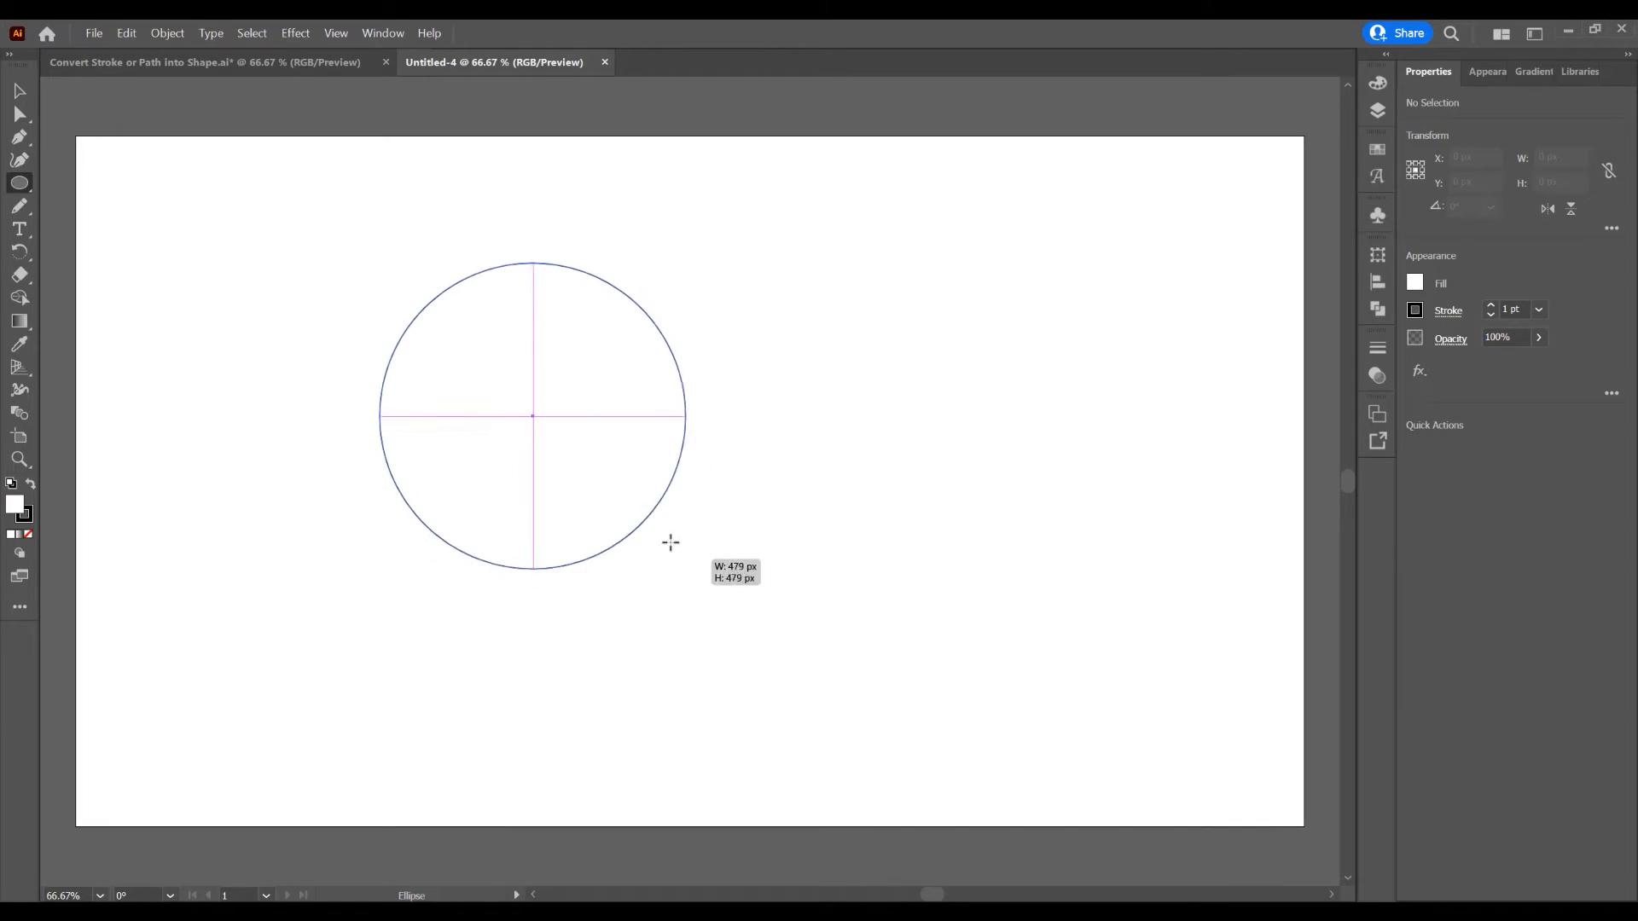
drag(670, 543, 705, 585)
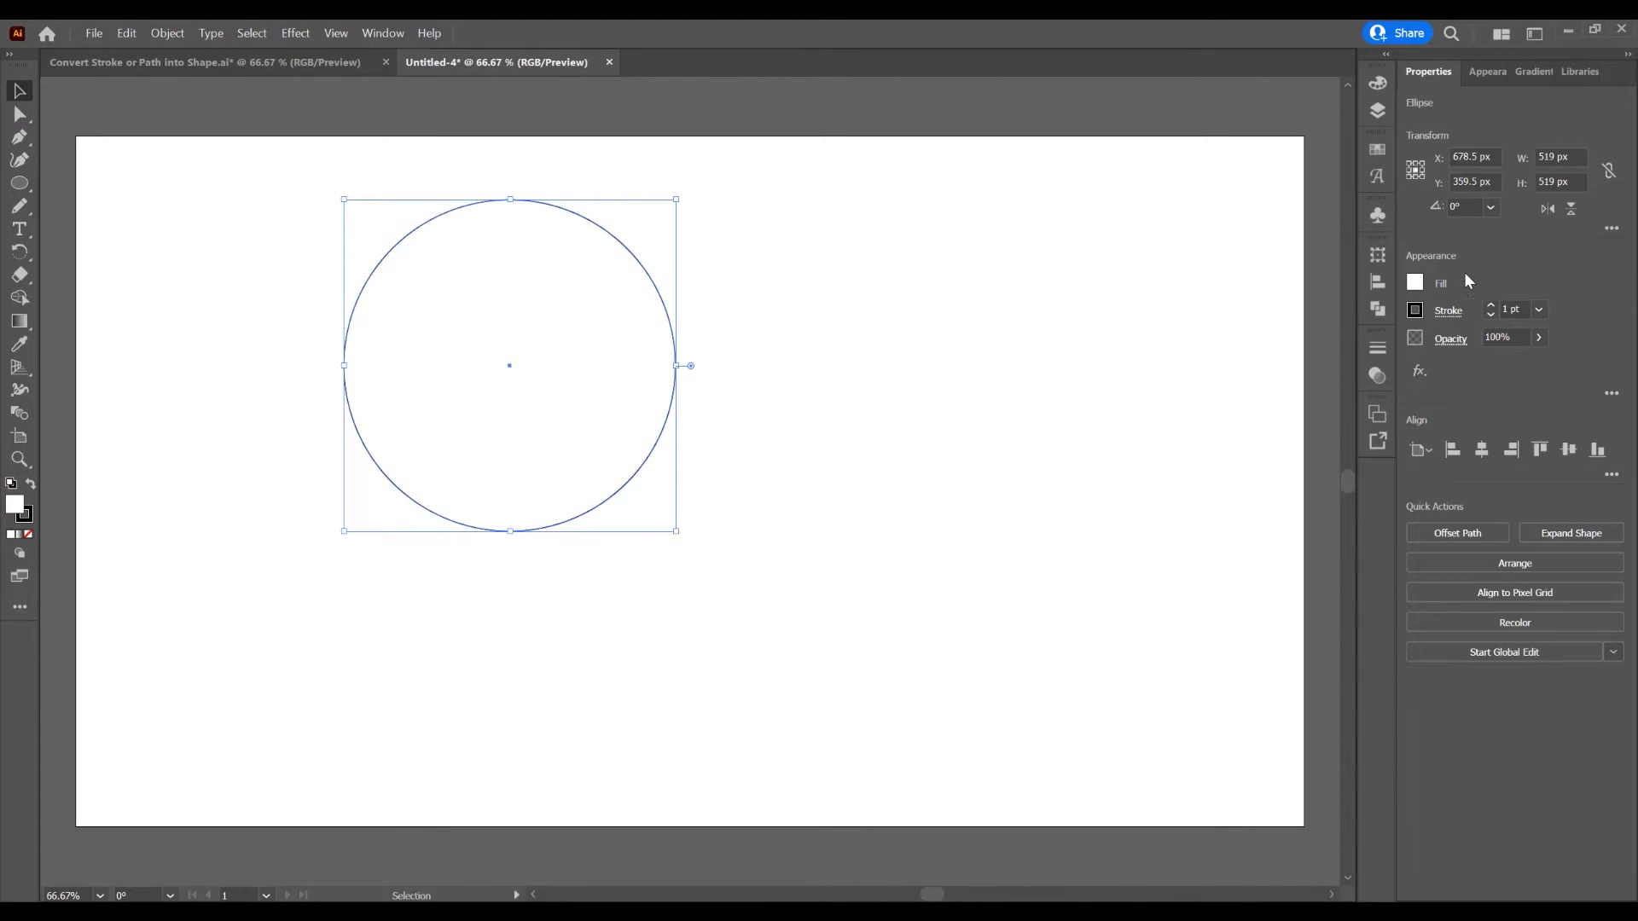
mouse_move(1491, 252)
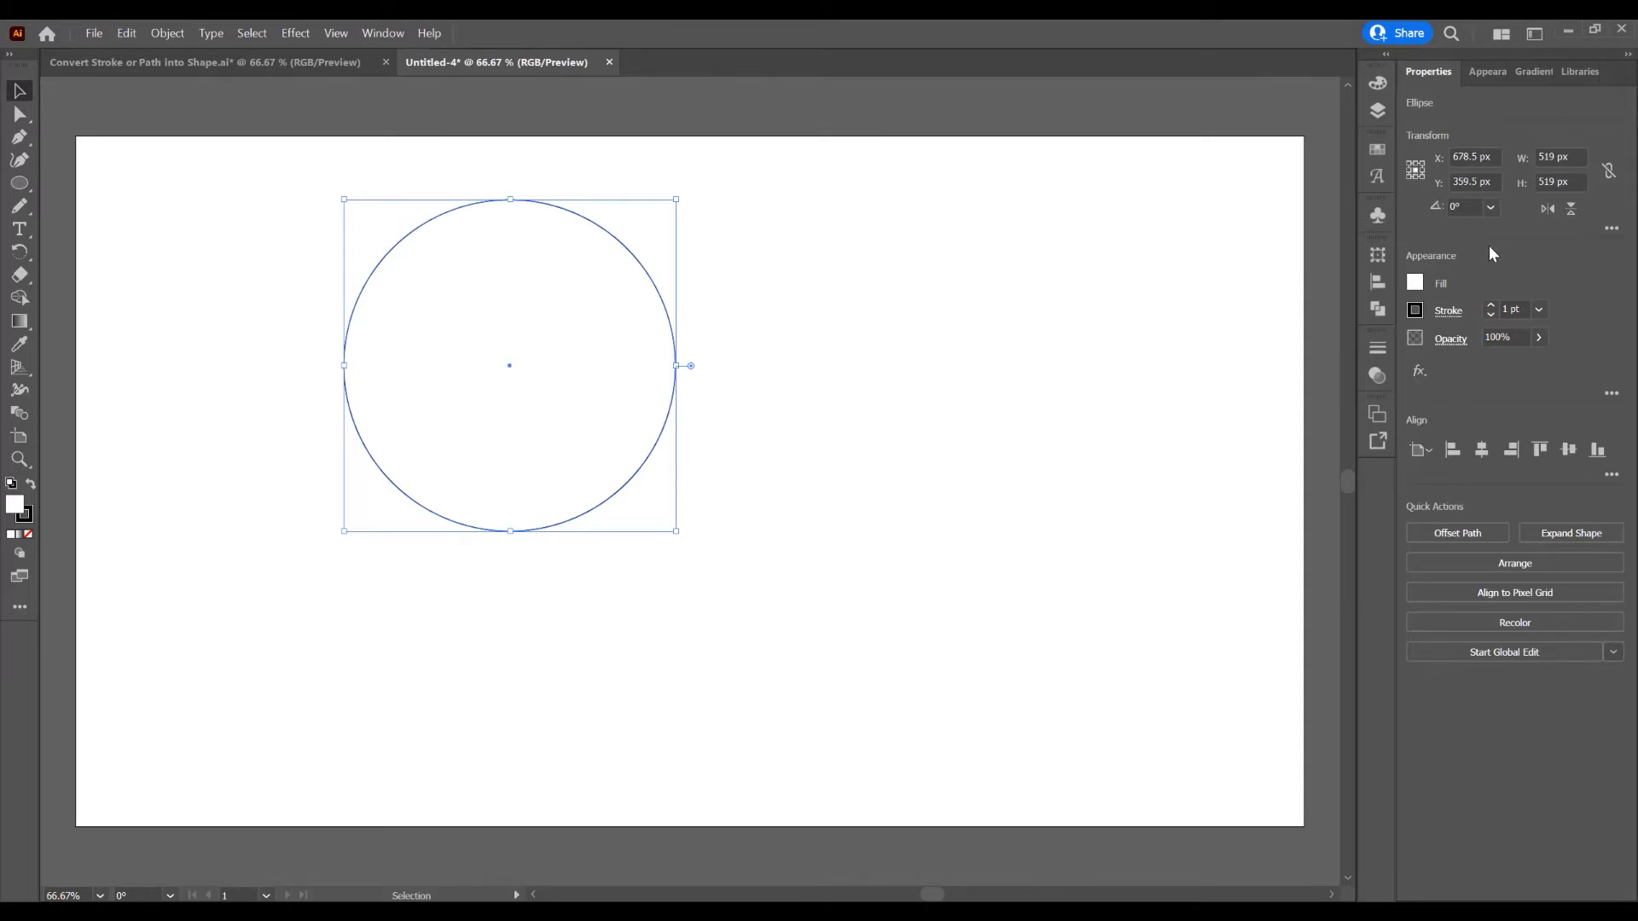
mouse_move(417, 40)
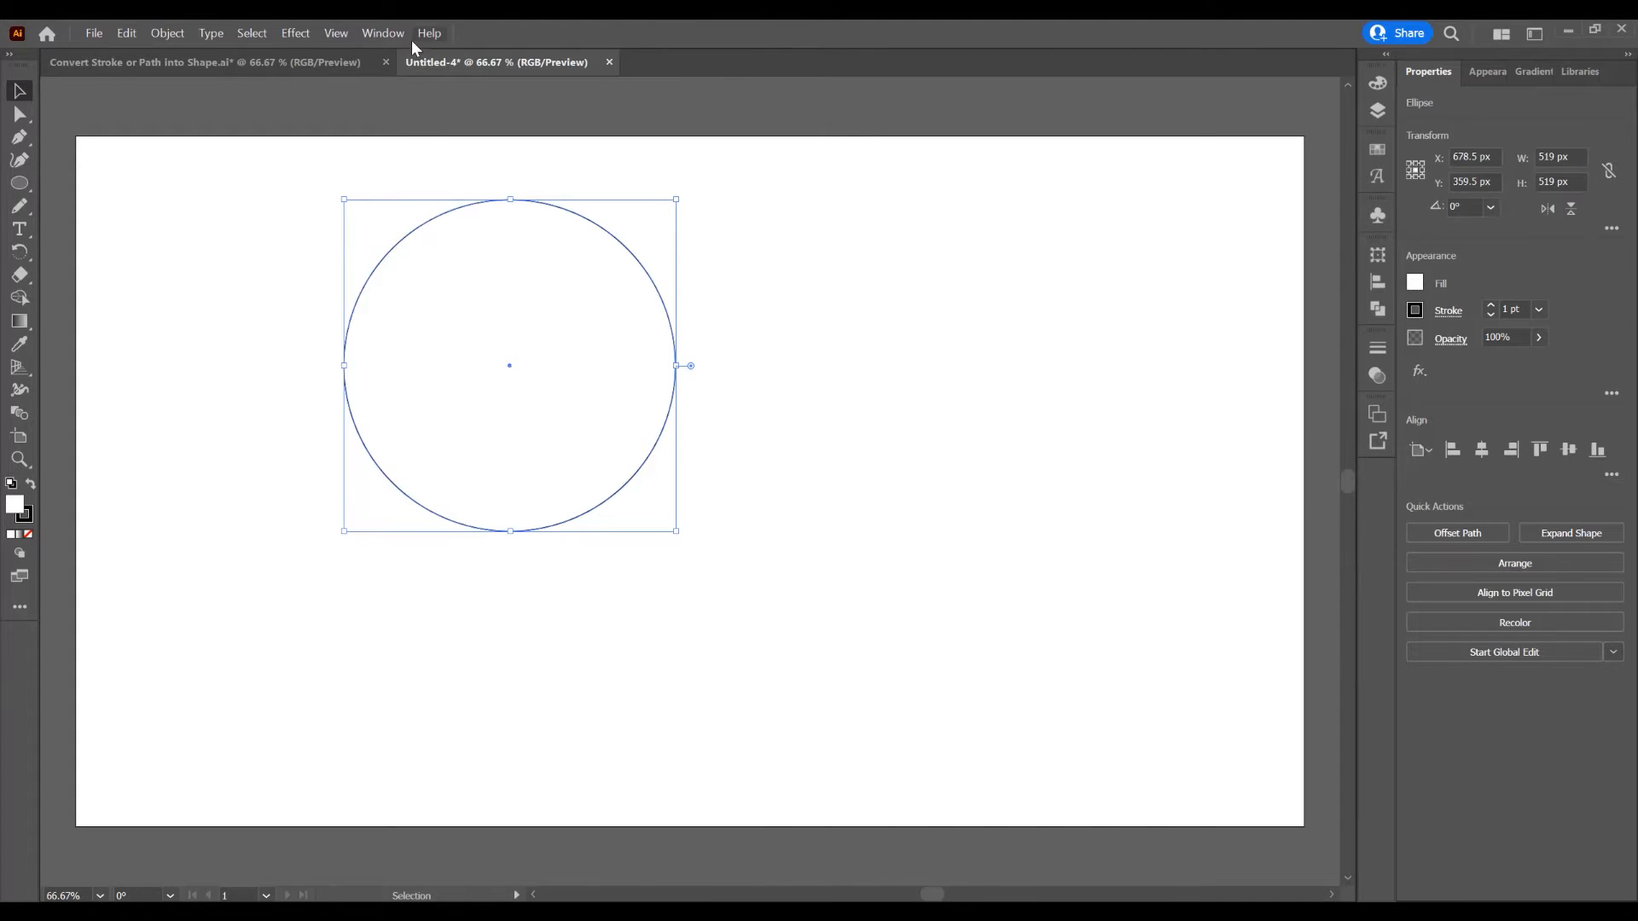
Set the circle's stroke weight to 30 pt and its fill to None
click(382, 33)
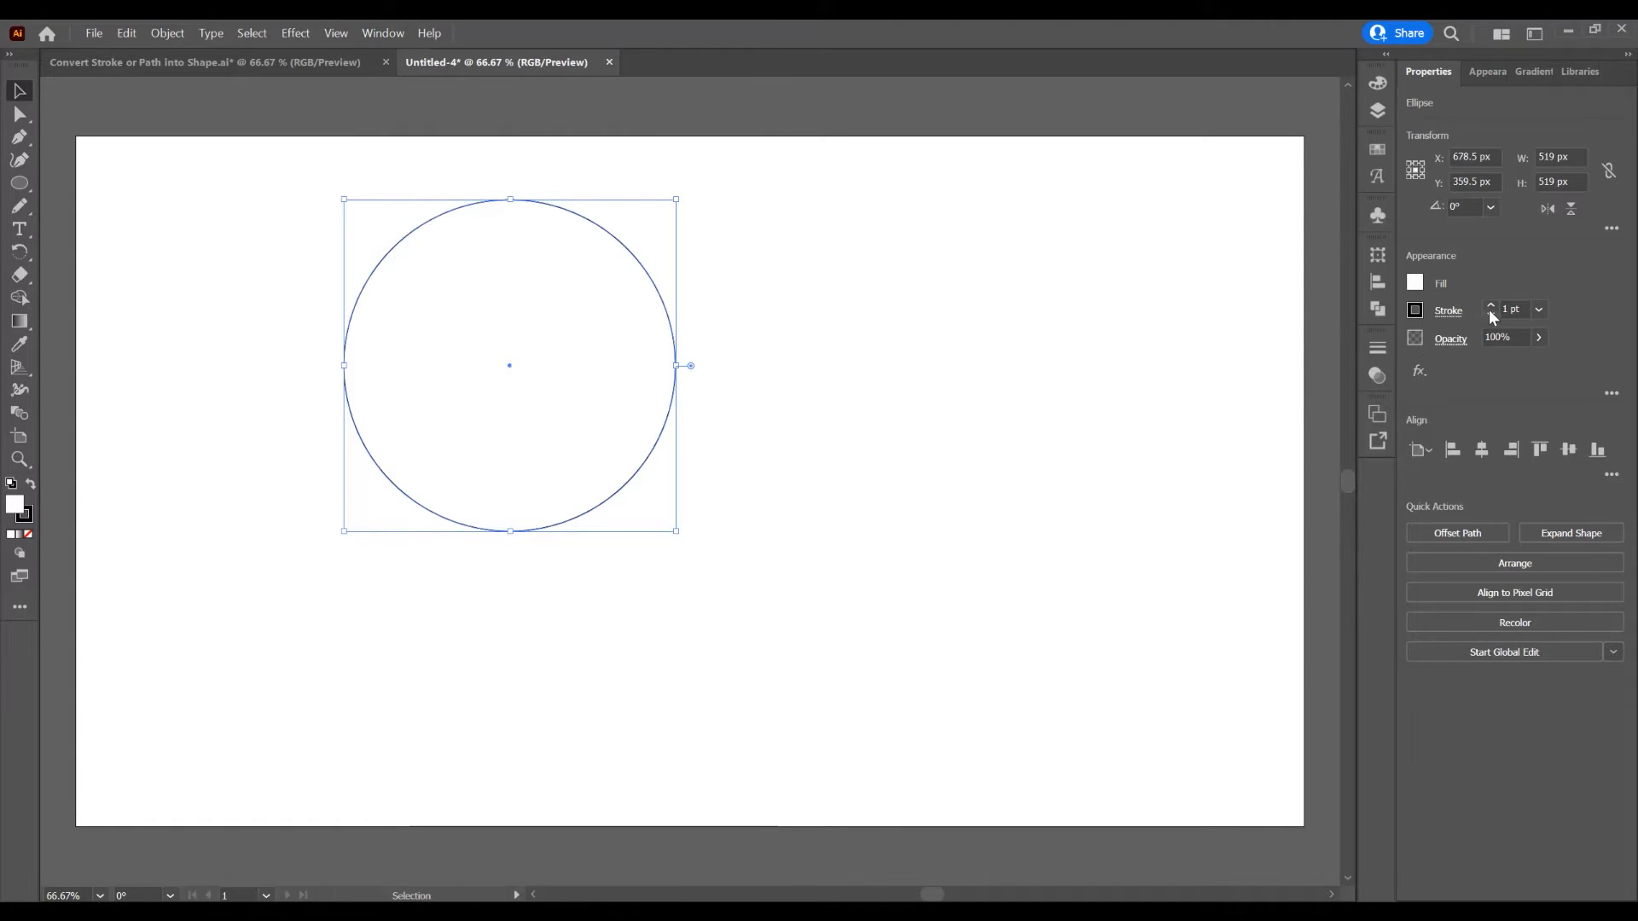
click(1491, 304)
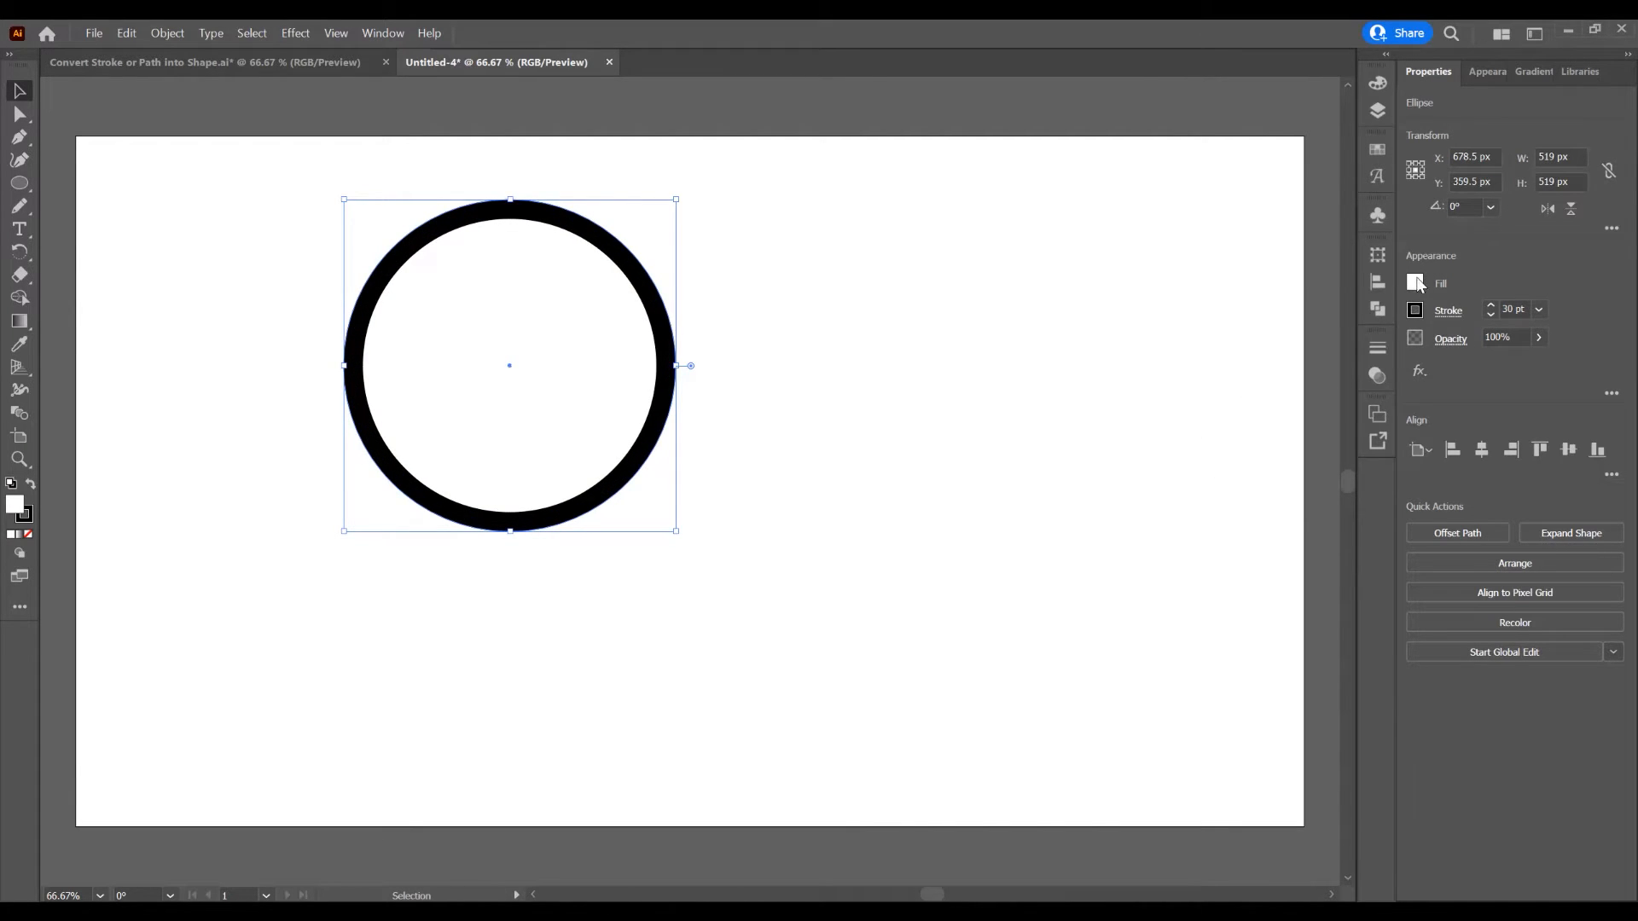
click(1416, 282)
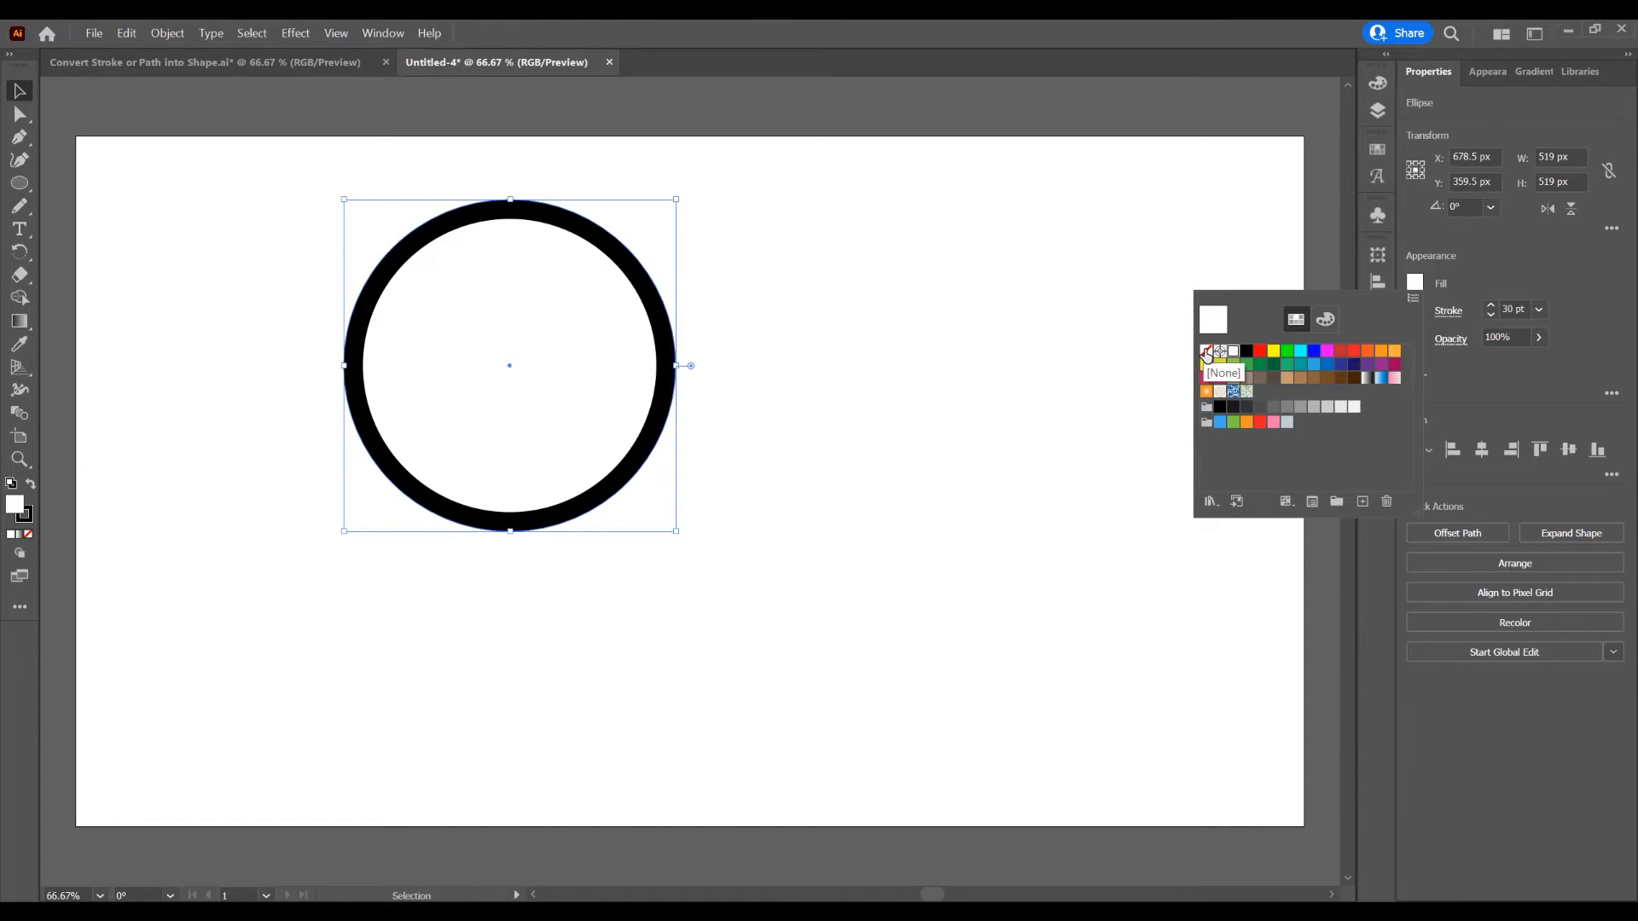
click(1208, 351)
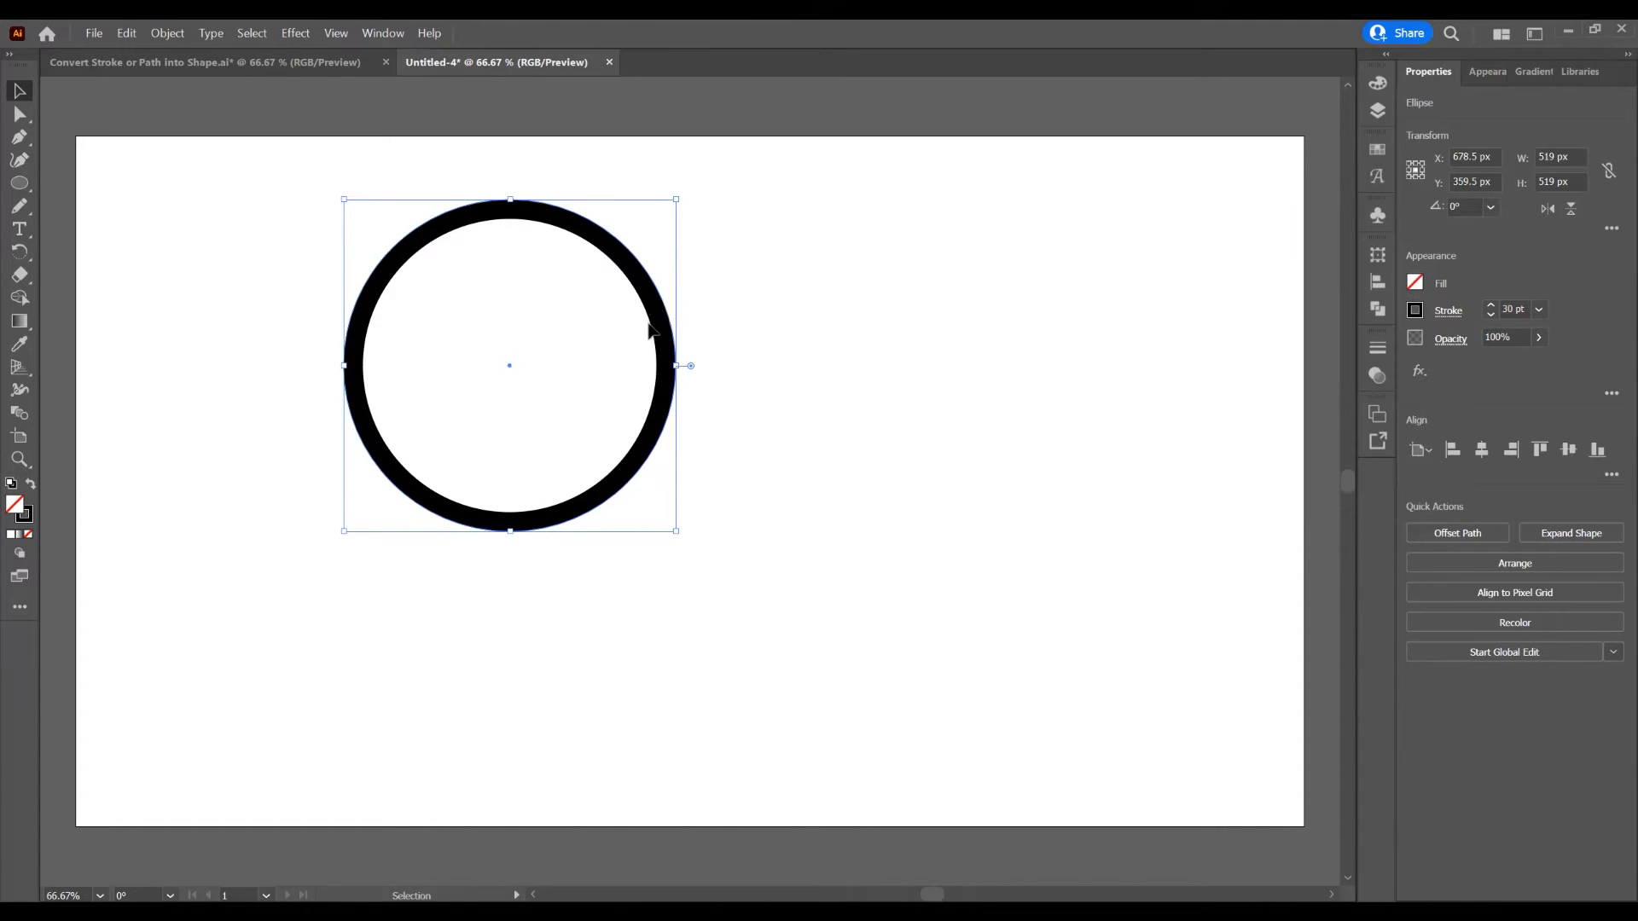
Drag the hollow ring slightly lower on the artboard
drag(508, 365, 506, 404)
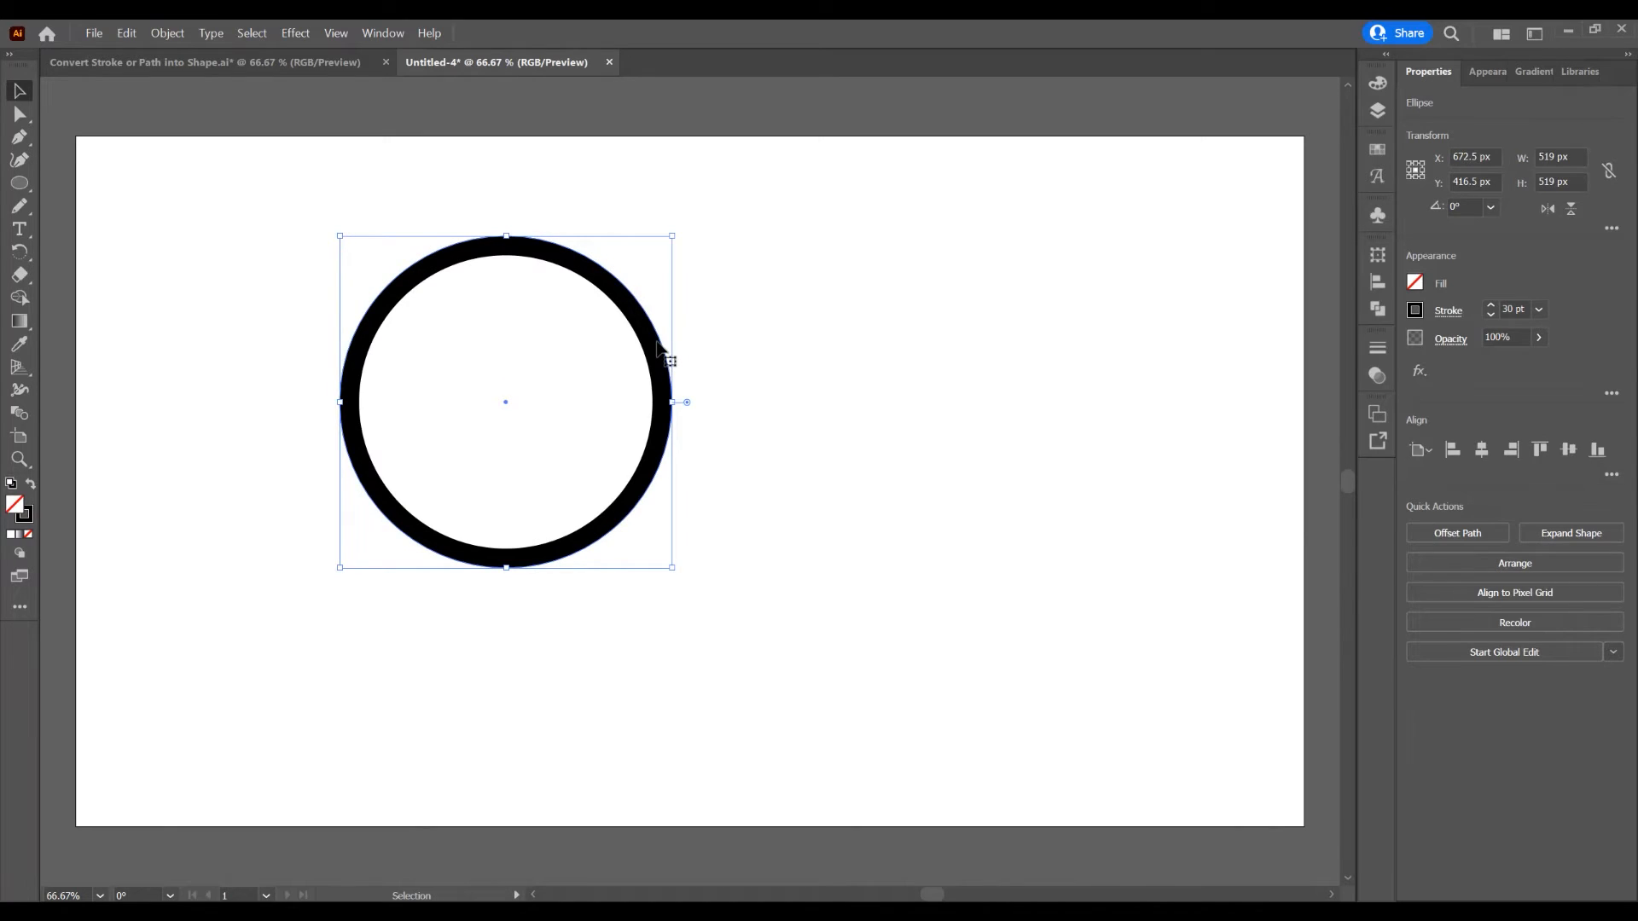
mouse_move(738, 411)
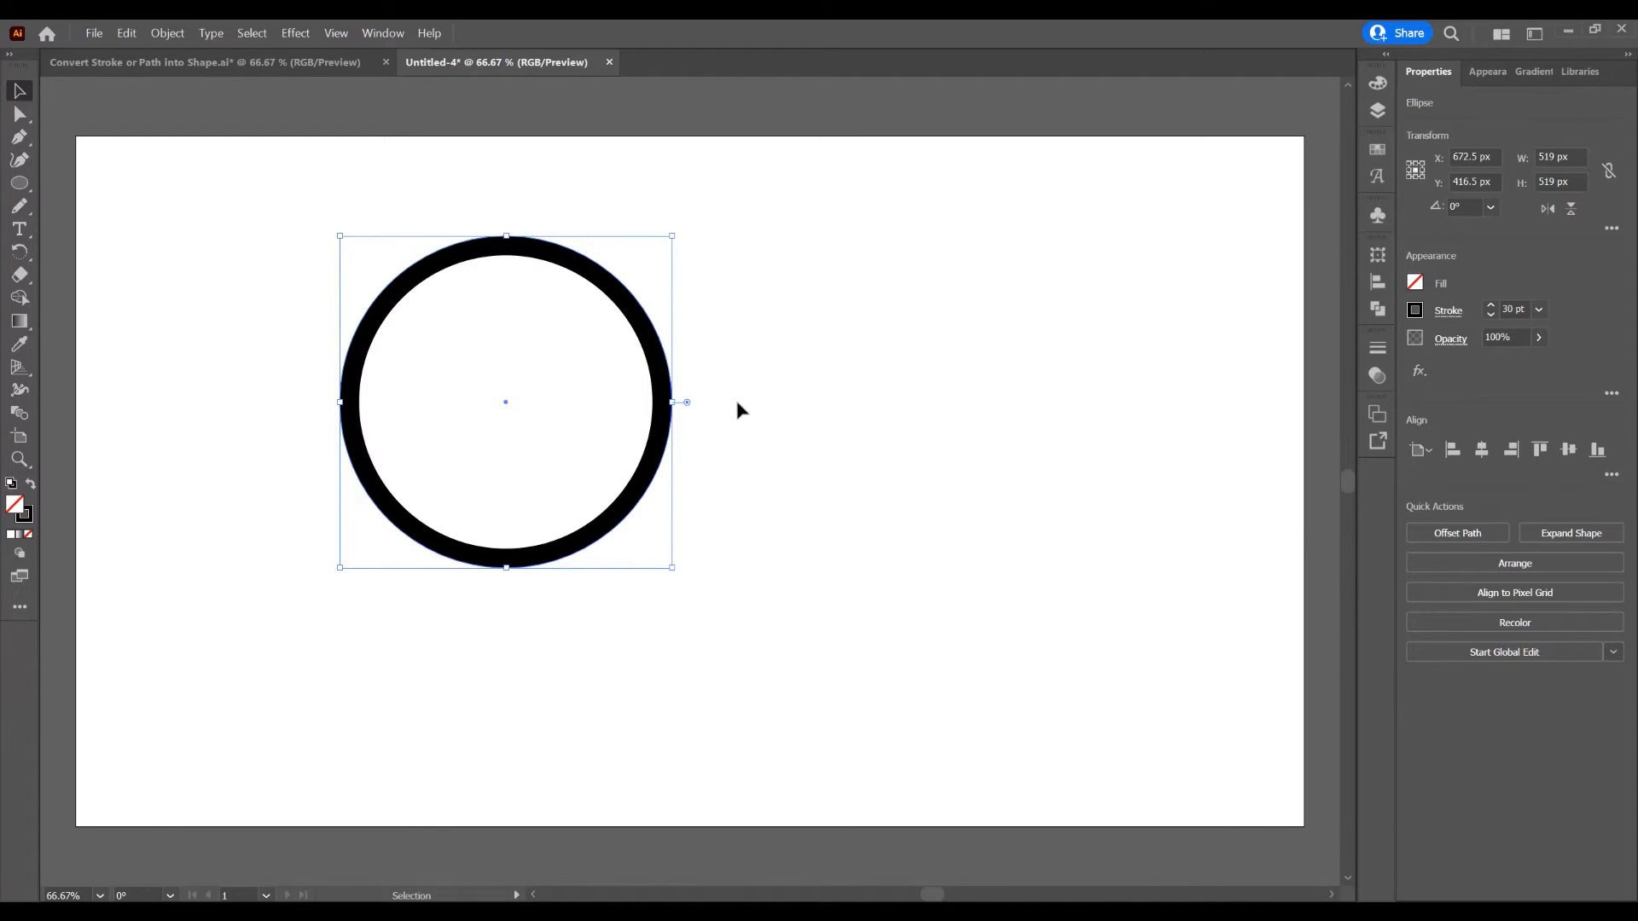
mouse_move(652, 363)
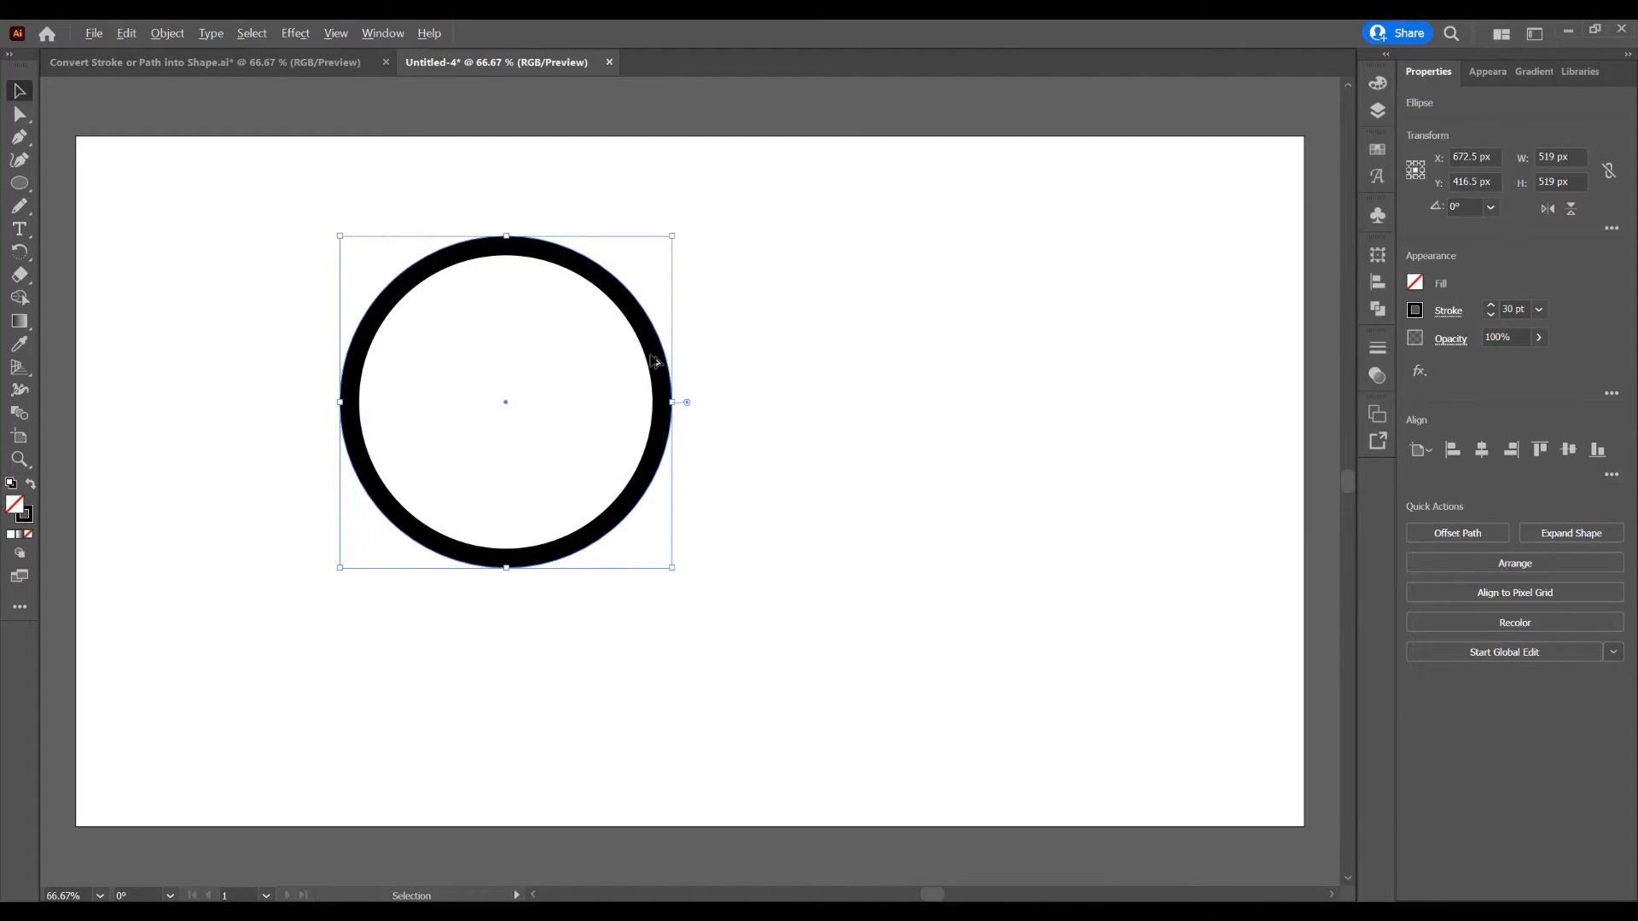
mouse_move(687, 342)
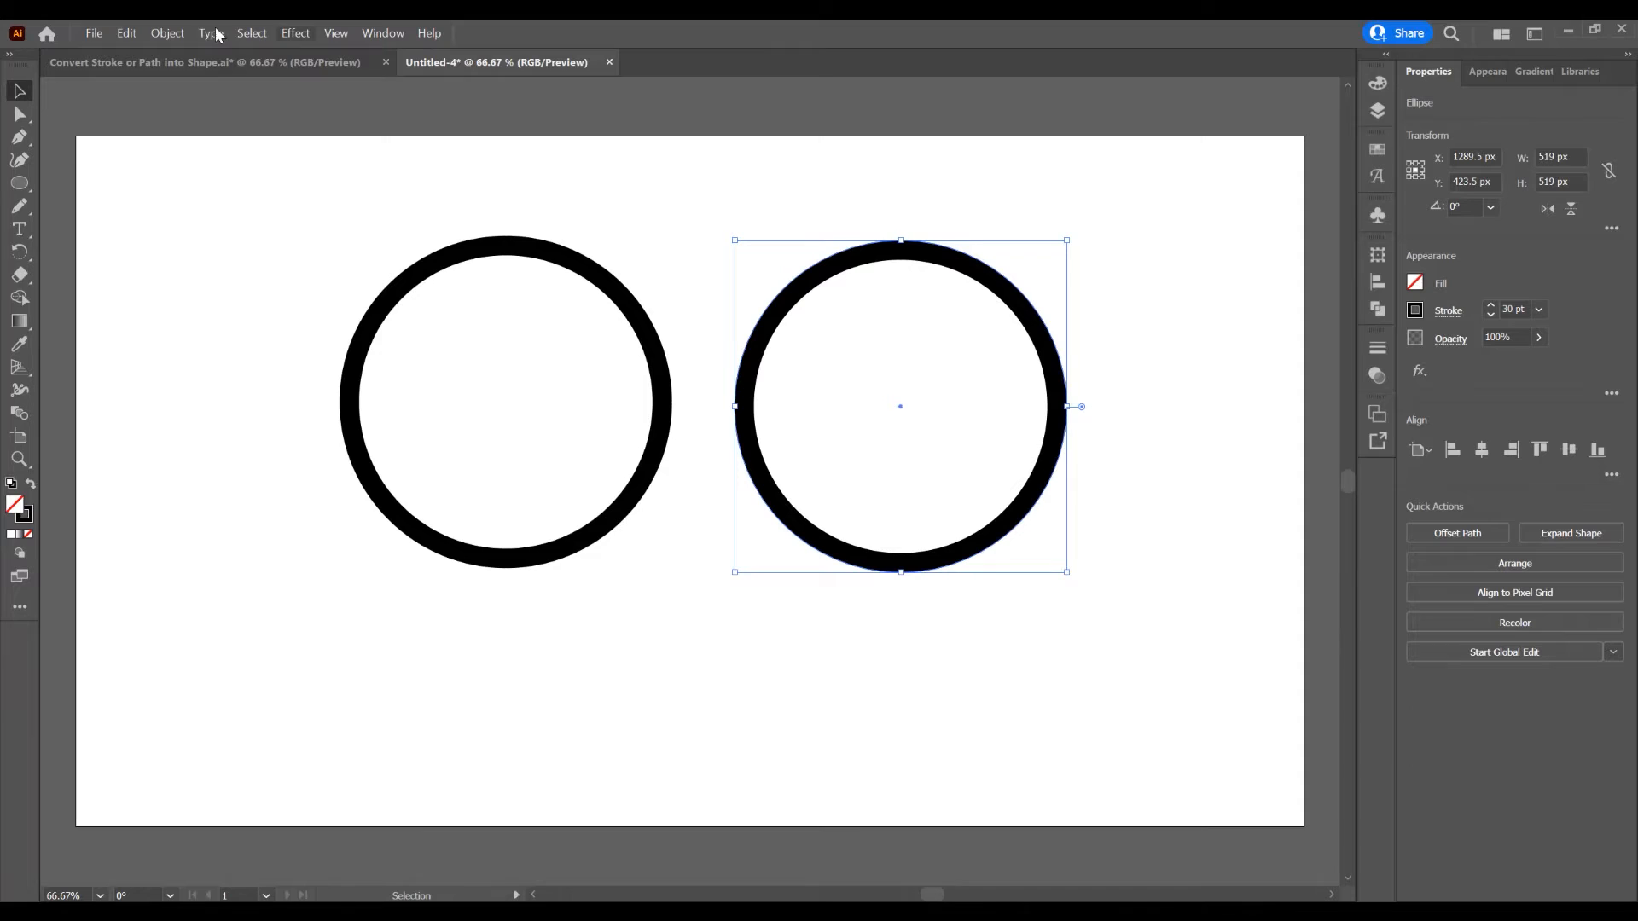
Outline the right ring's stroke and fill the resulting compound shape blue
click(168, 33)
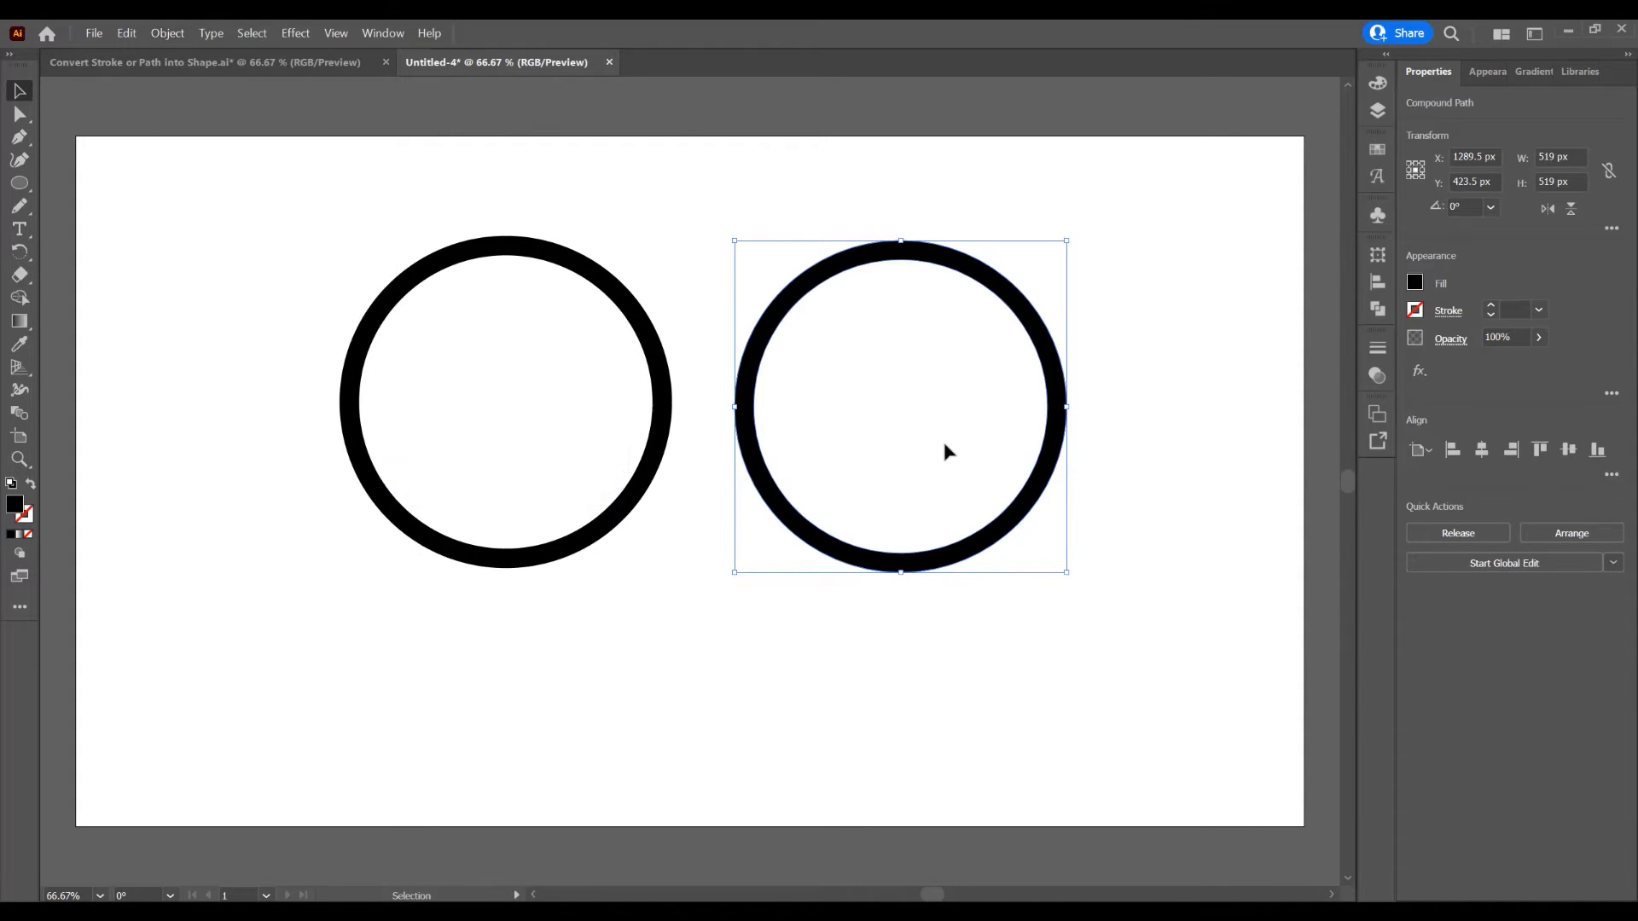
mouse_move(966, 367)
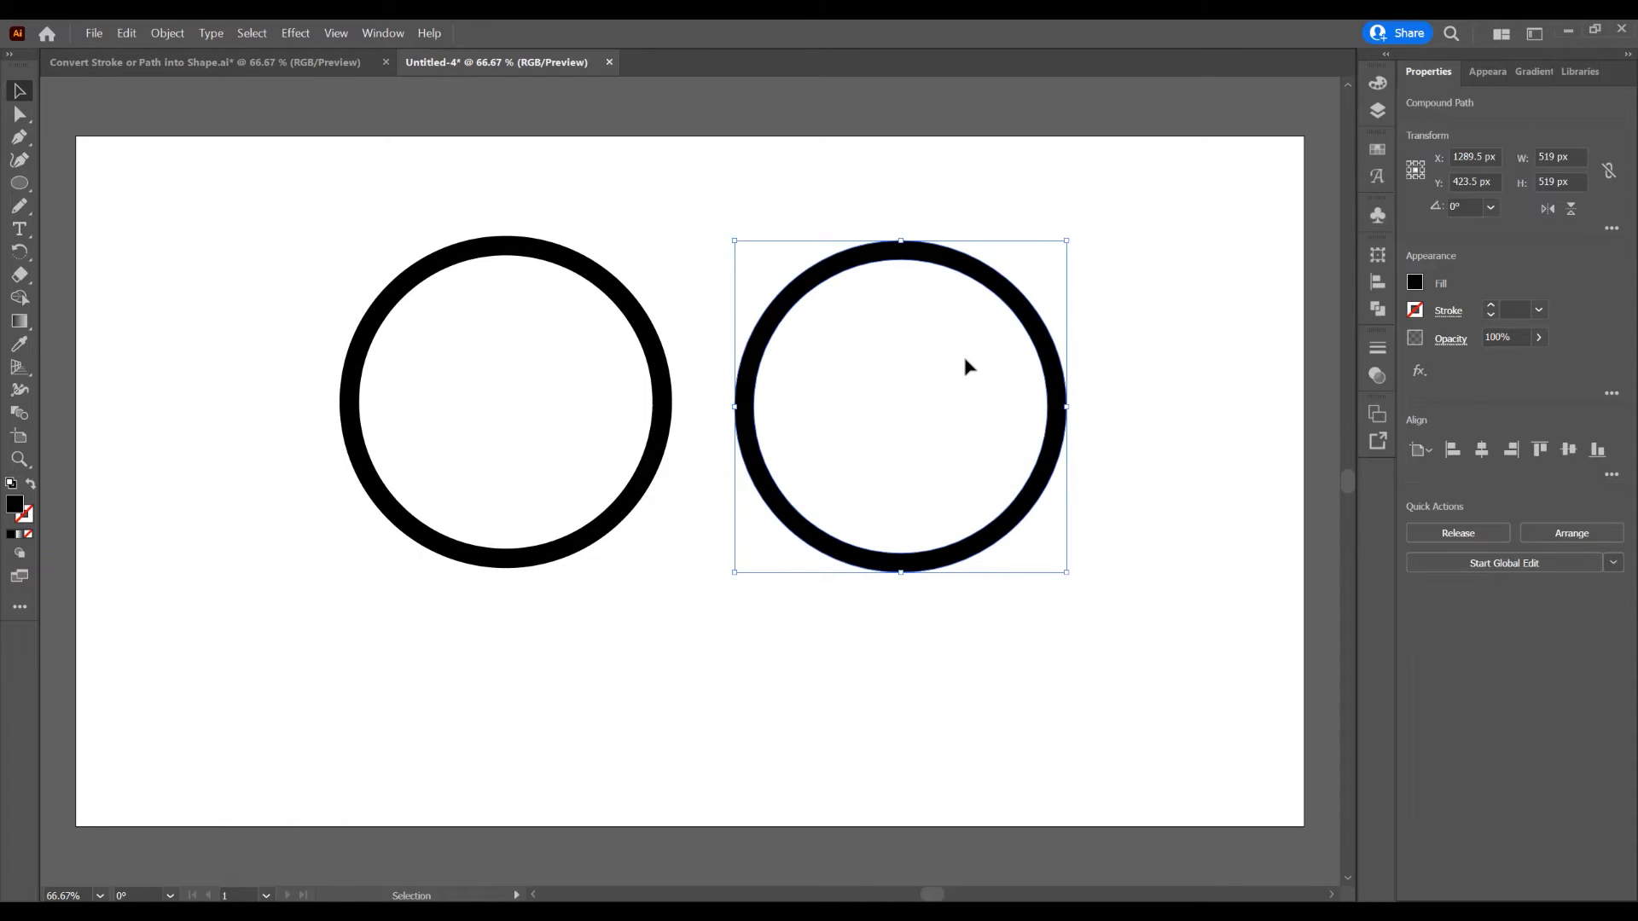
mouse_move(953, 269)
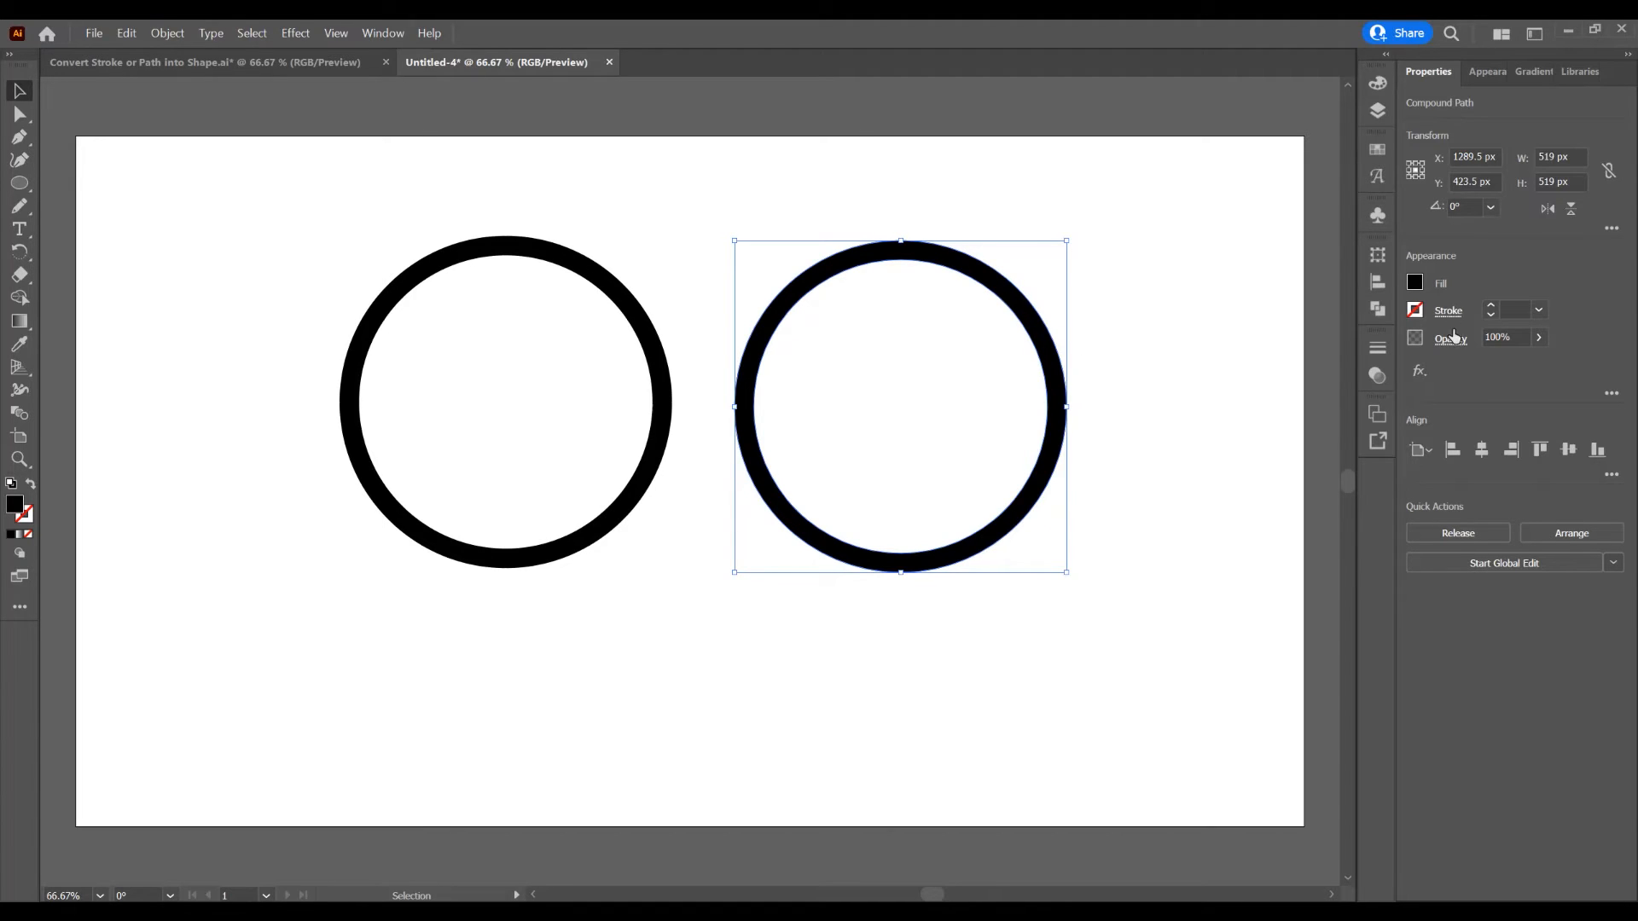
mouse_move(1436, 290)
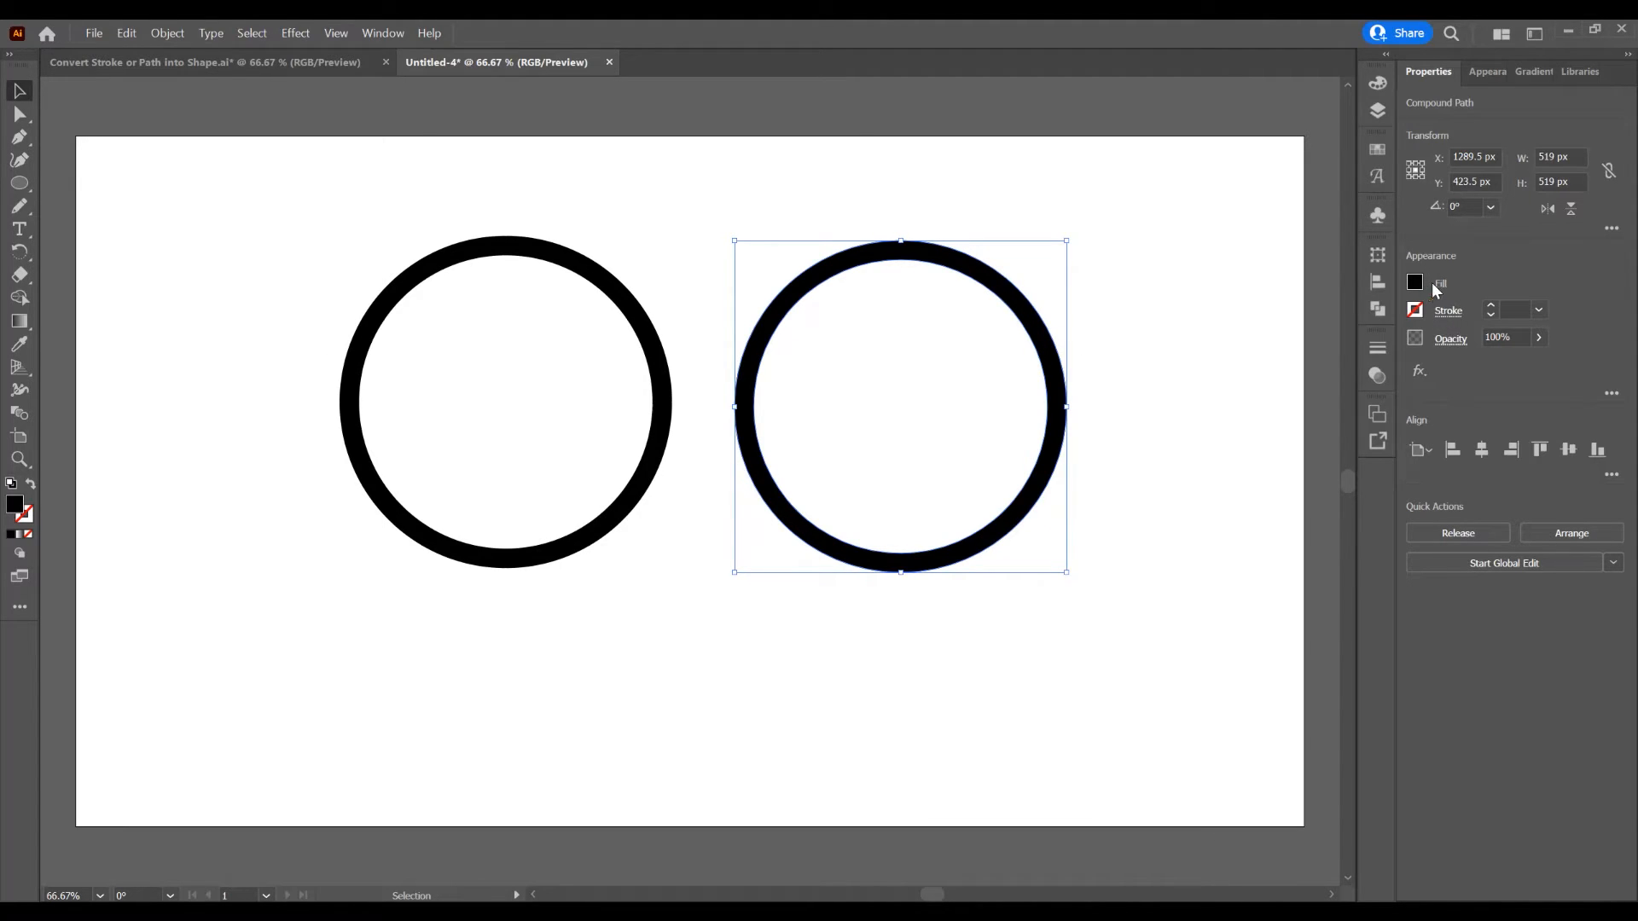
click(1414, 282)
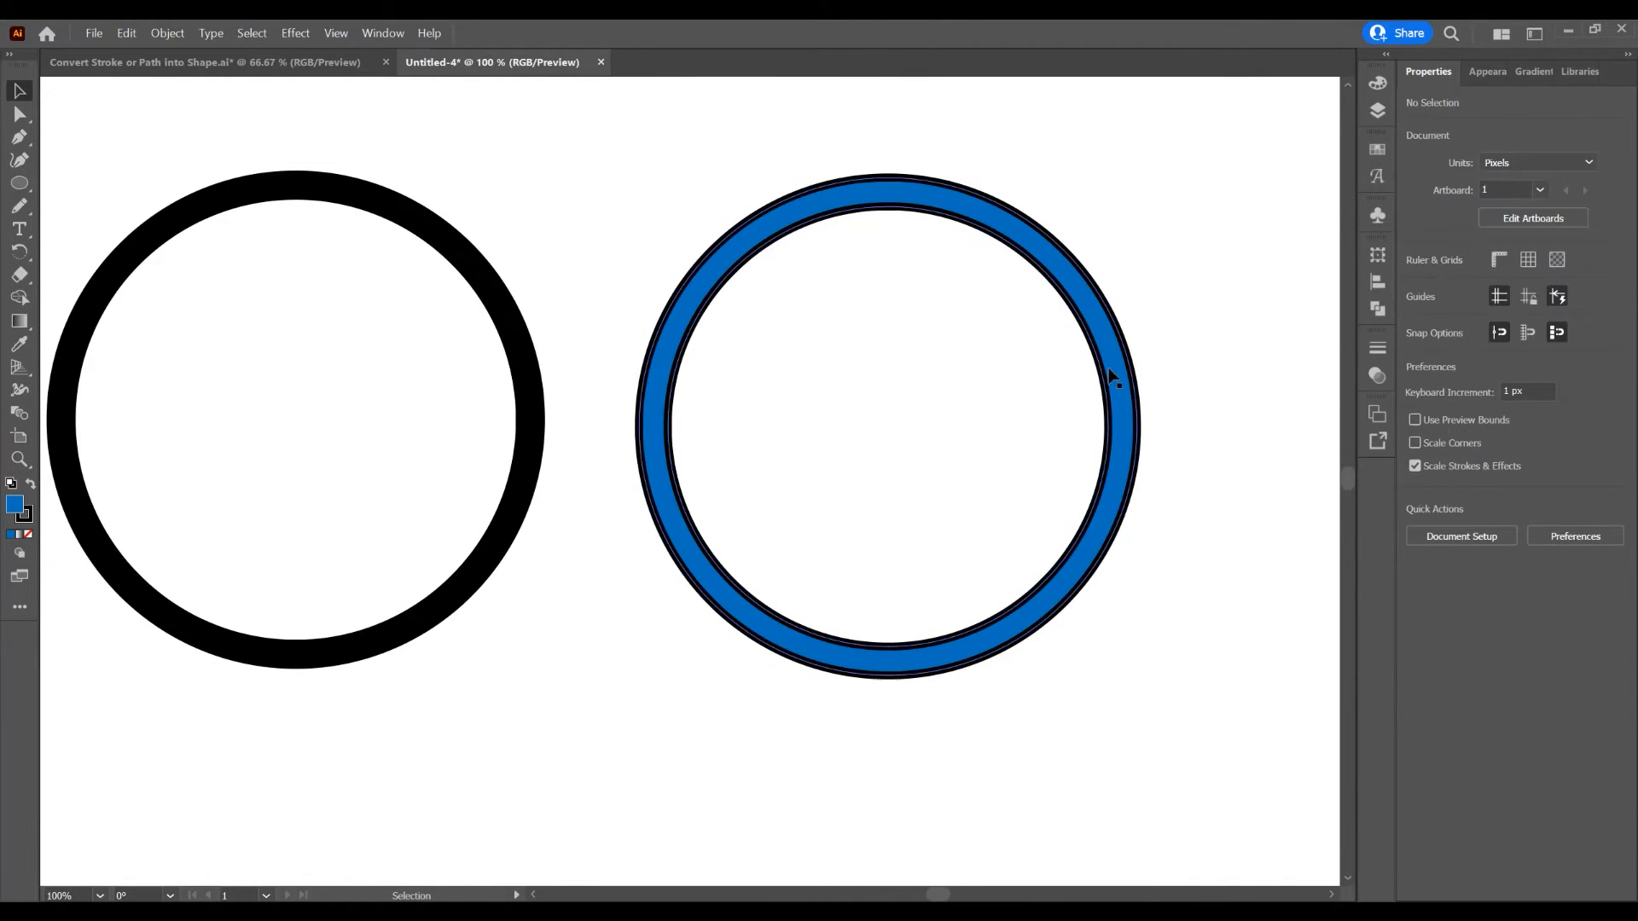
Set the blue ring's stroke to None in the Properties panel
click(1414, 310)
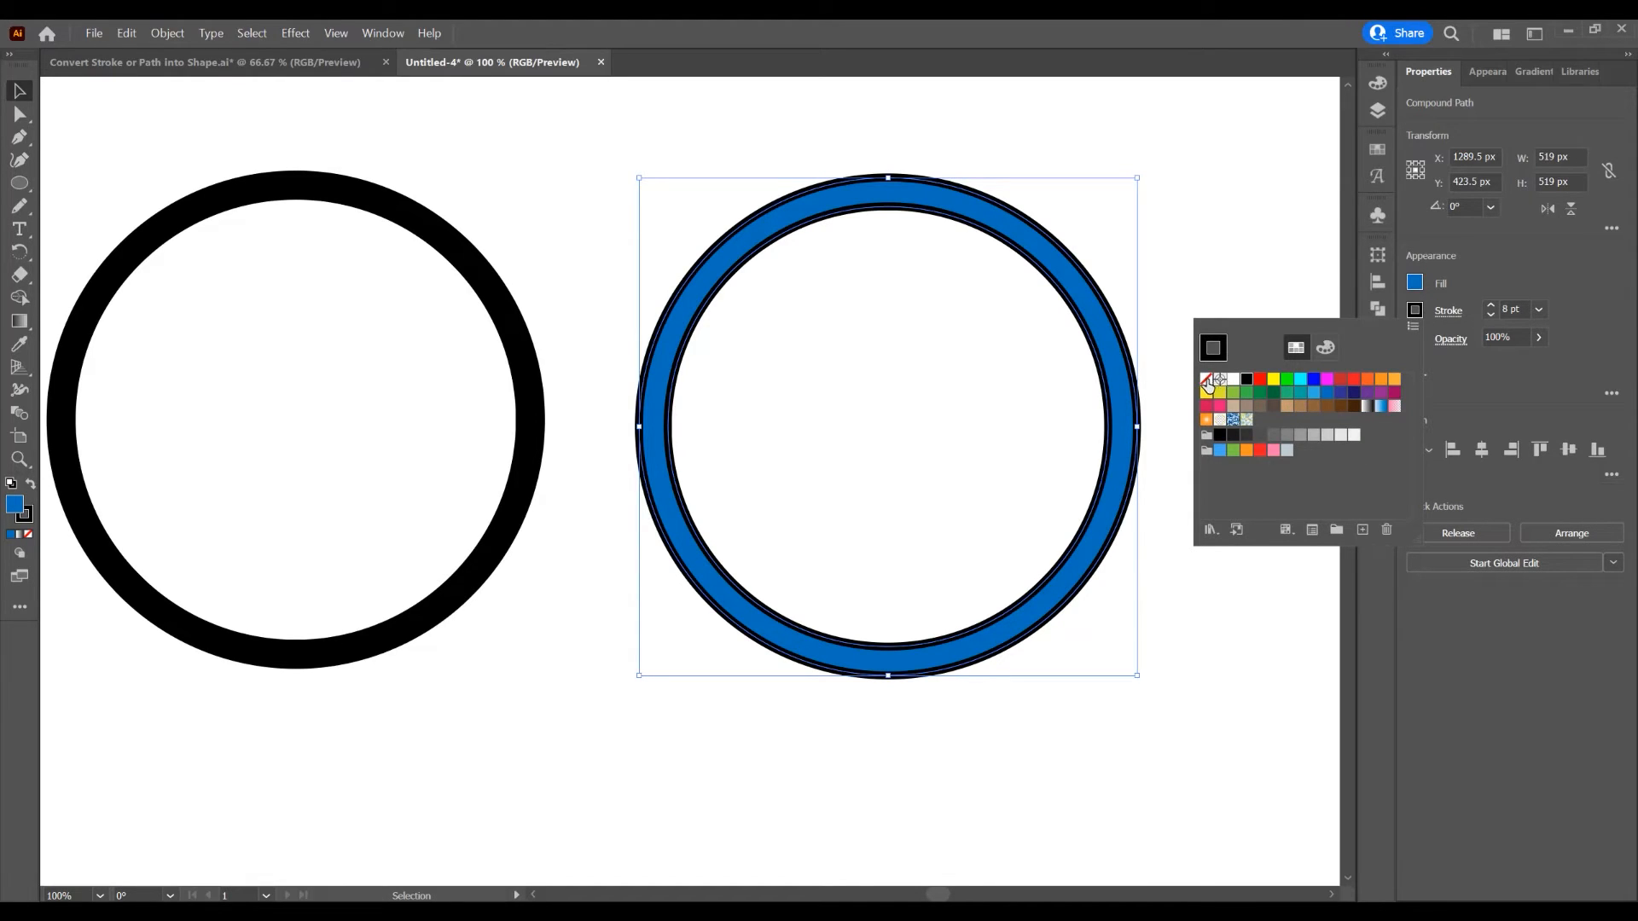
click(1213, 379)
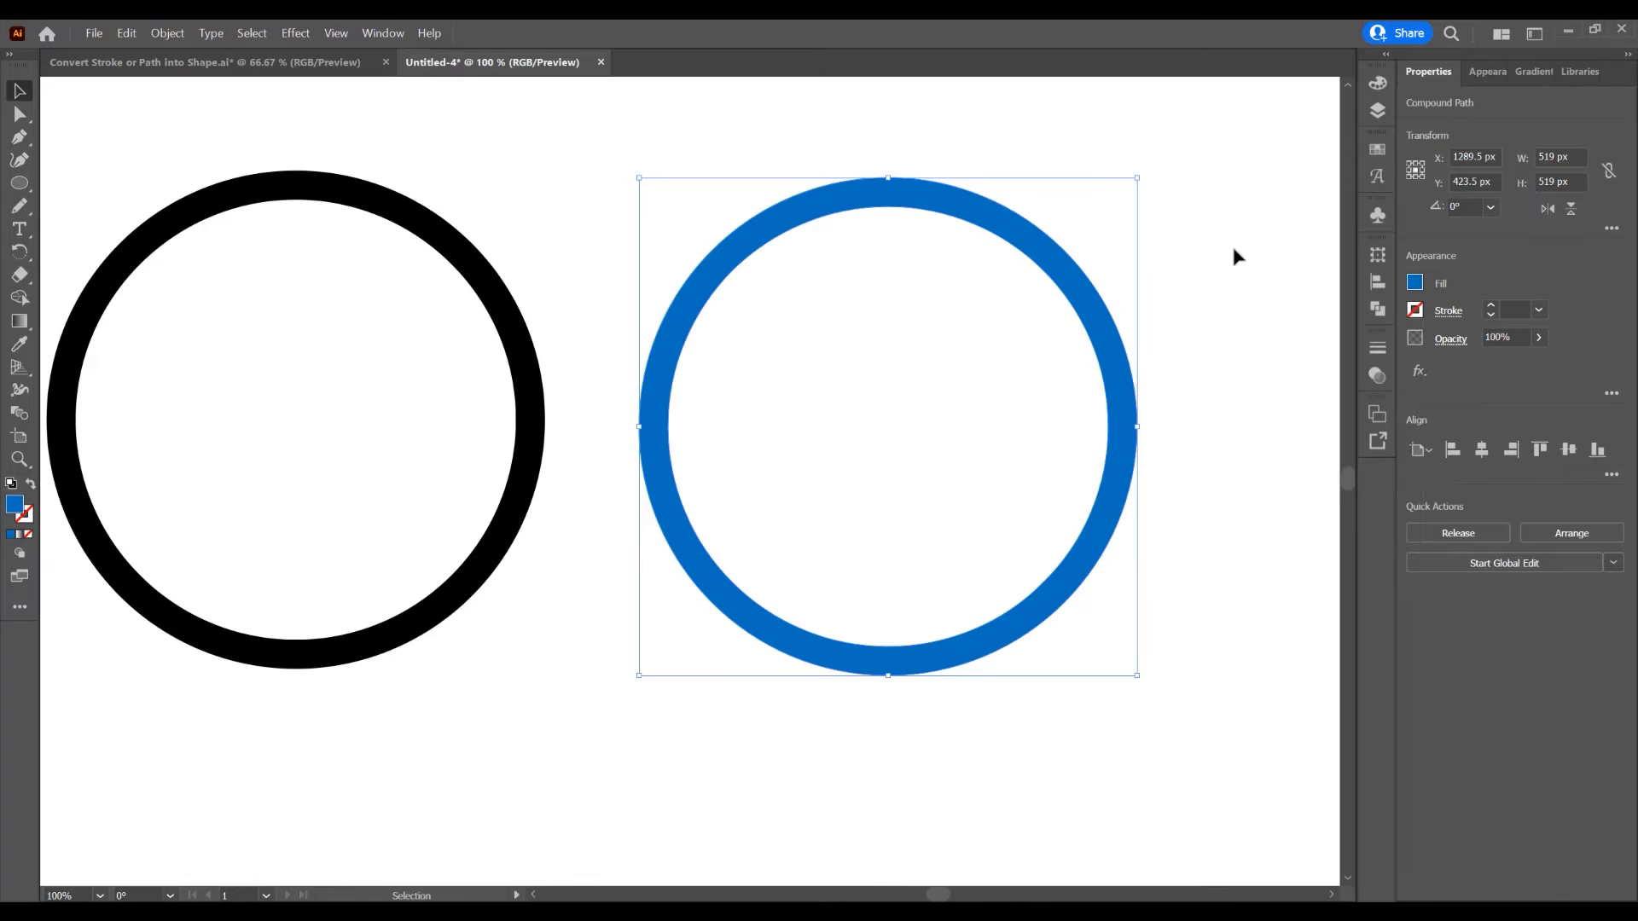
mouse_move(1248, 388)
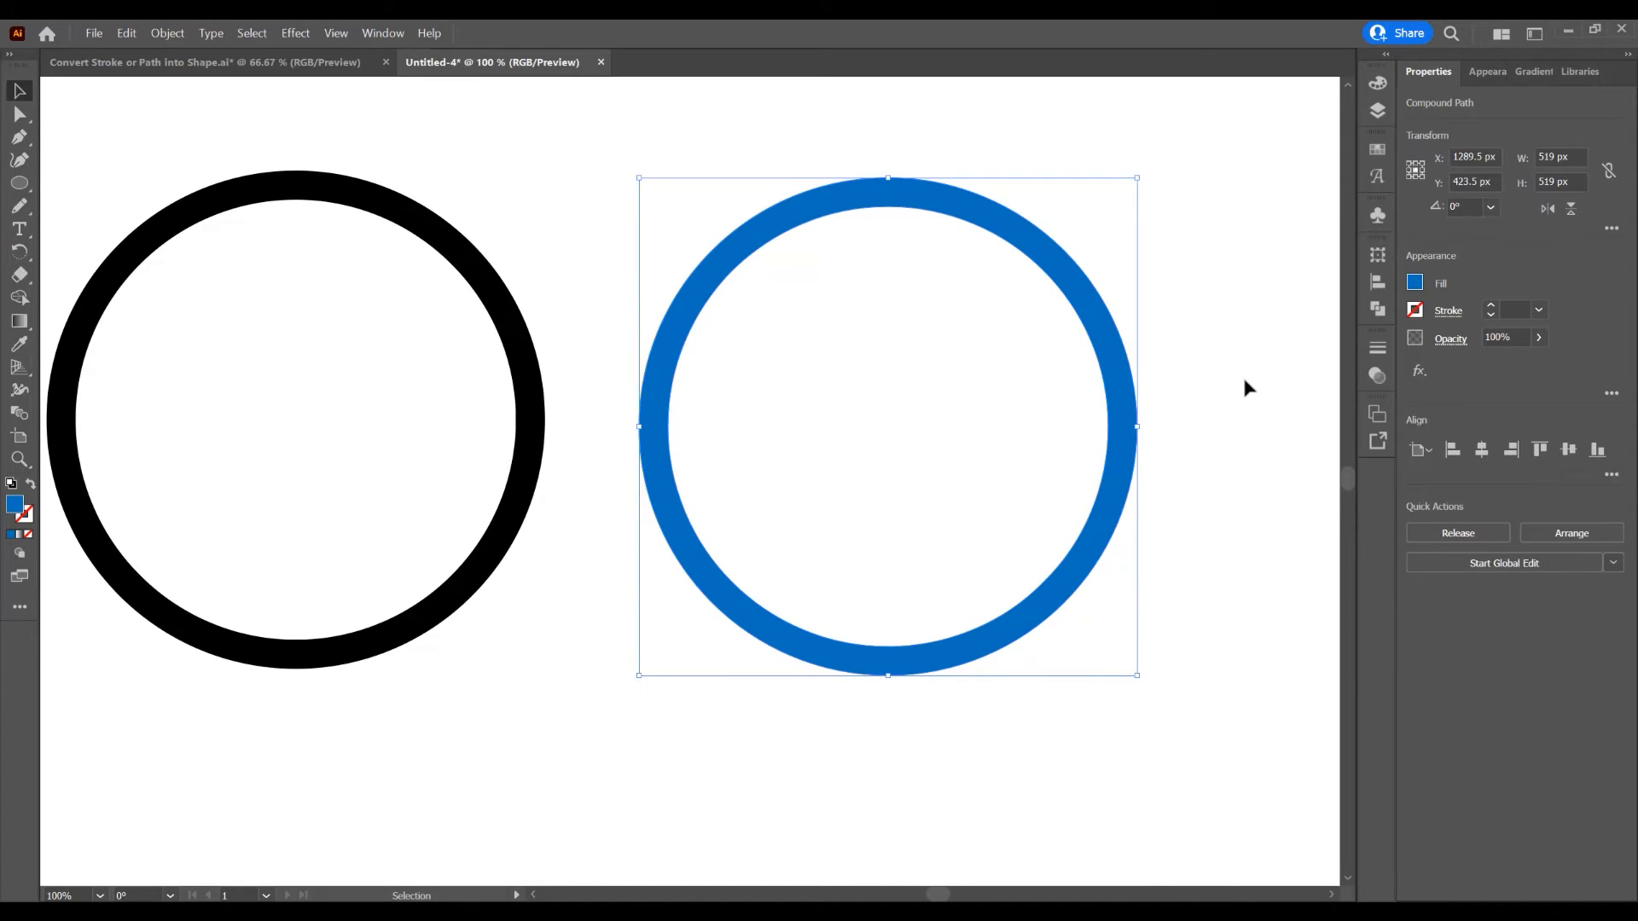
mouse_move(1078, 513)
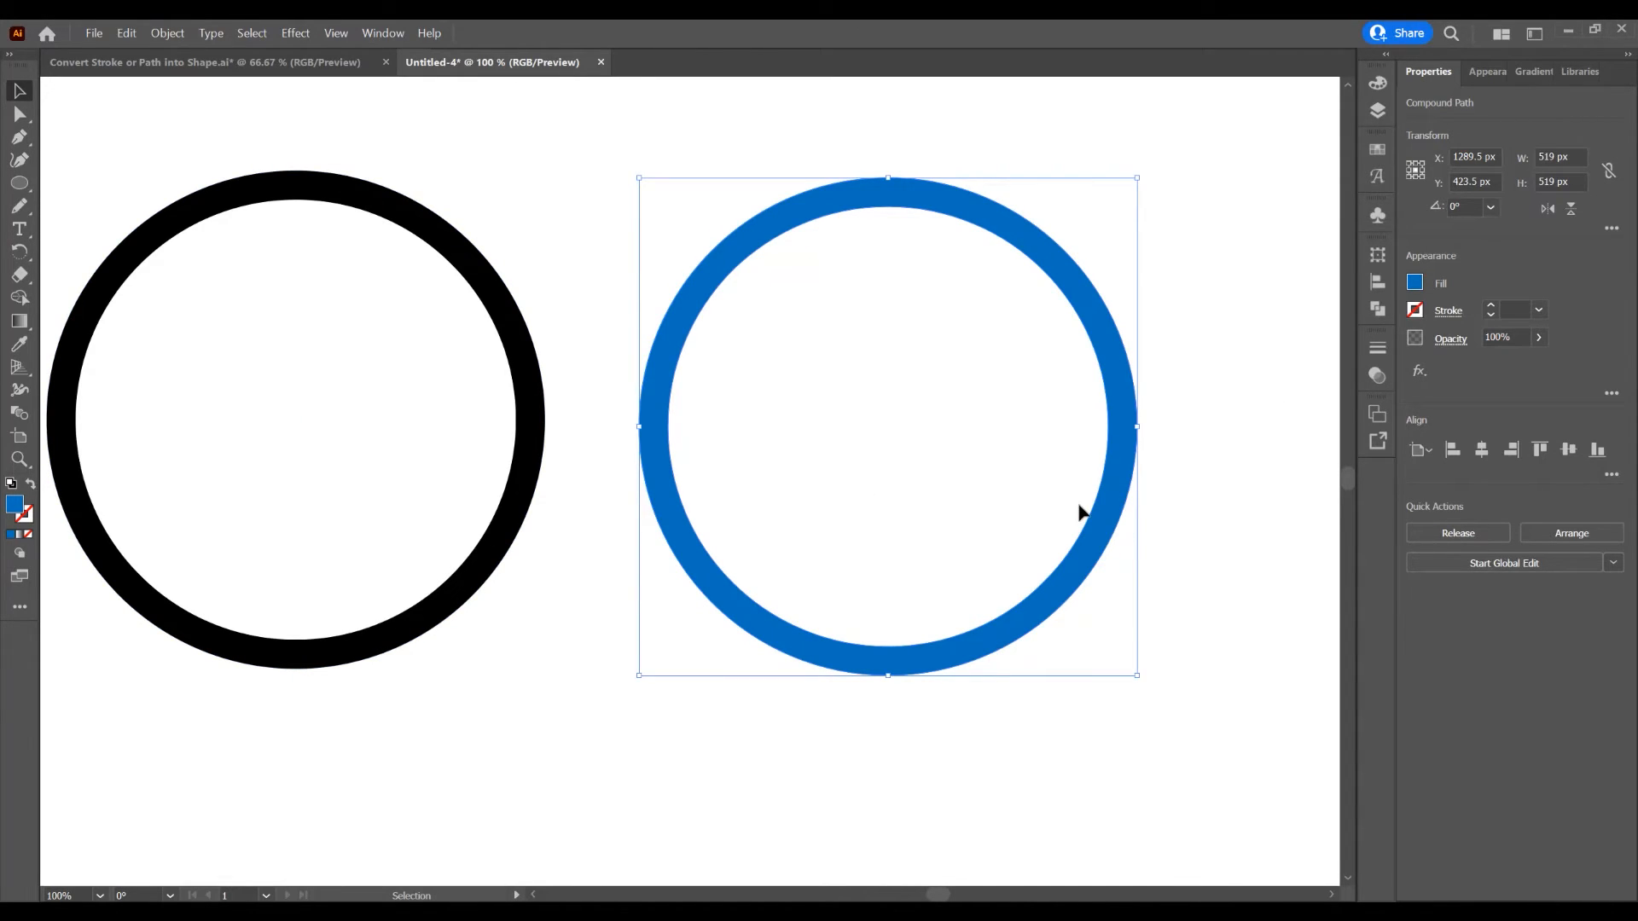
mouse_move(1098, 395)
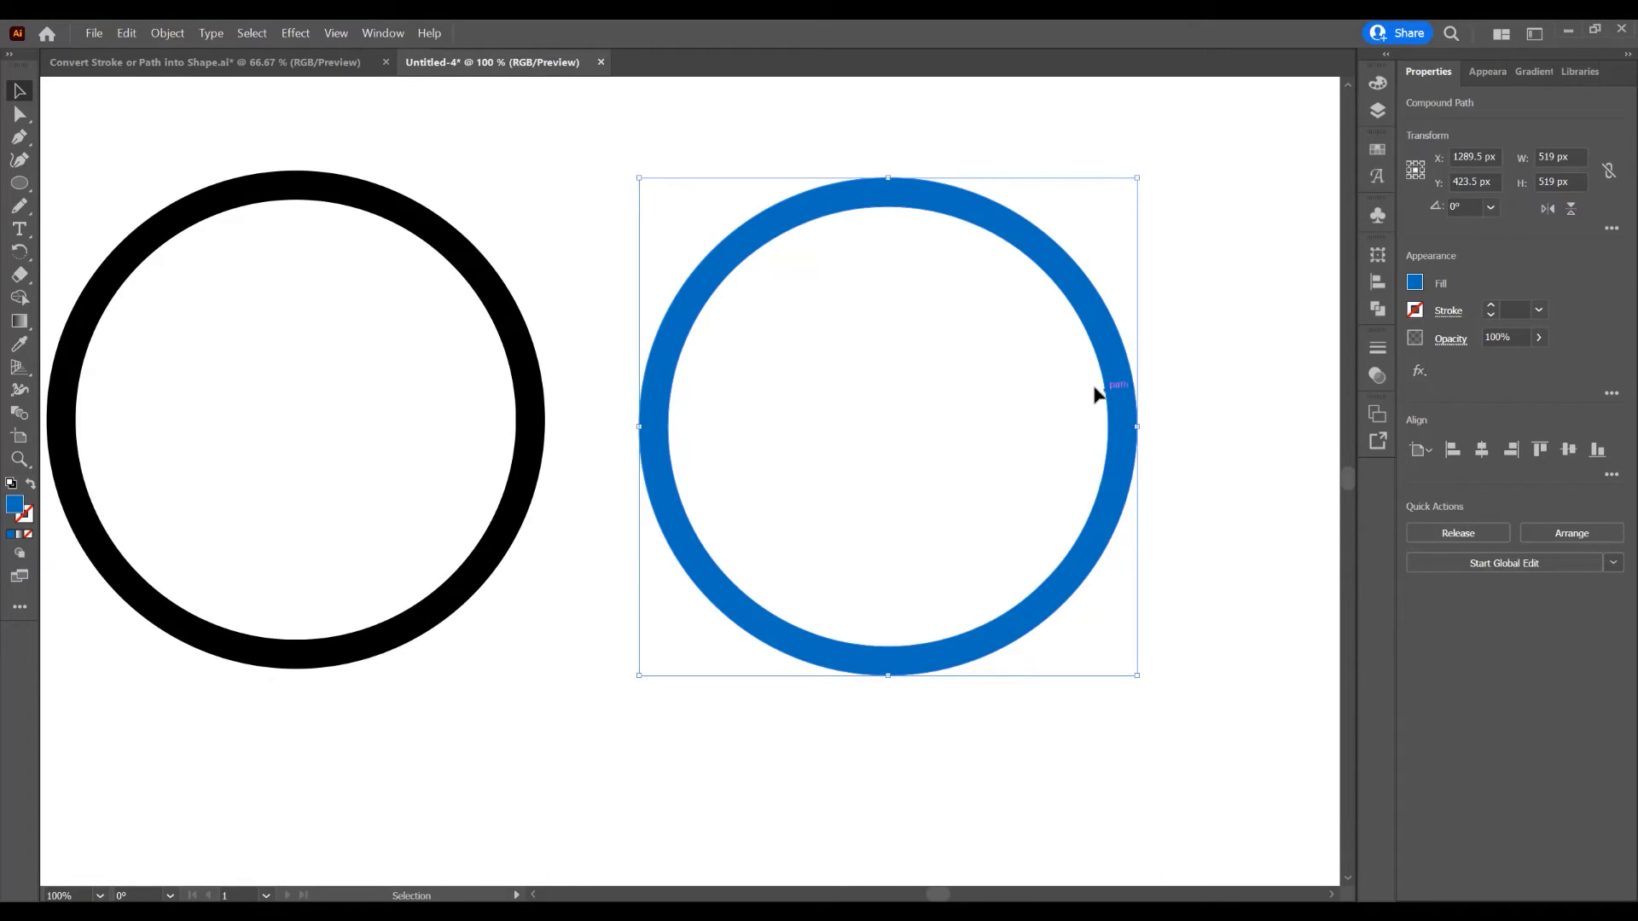
Release the blue ring's compound path, leaving a solid blue disc
right_click(1096, 395)
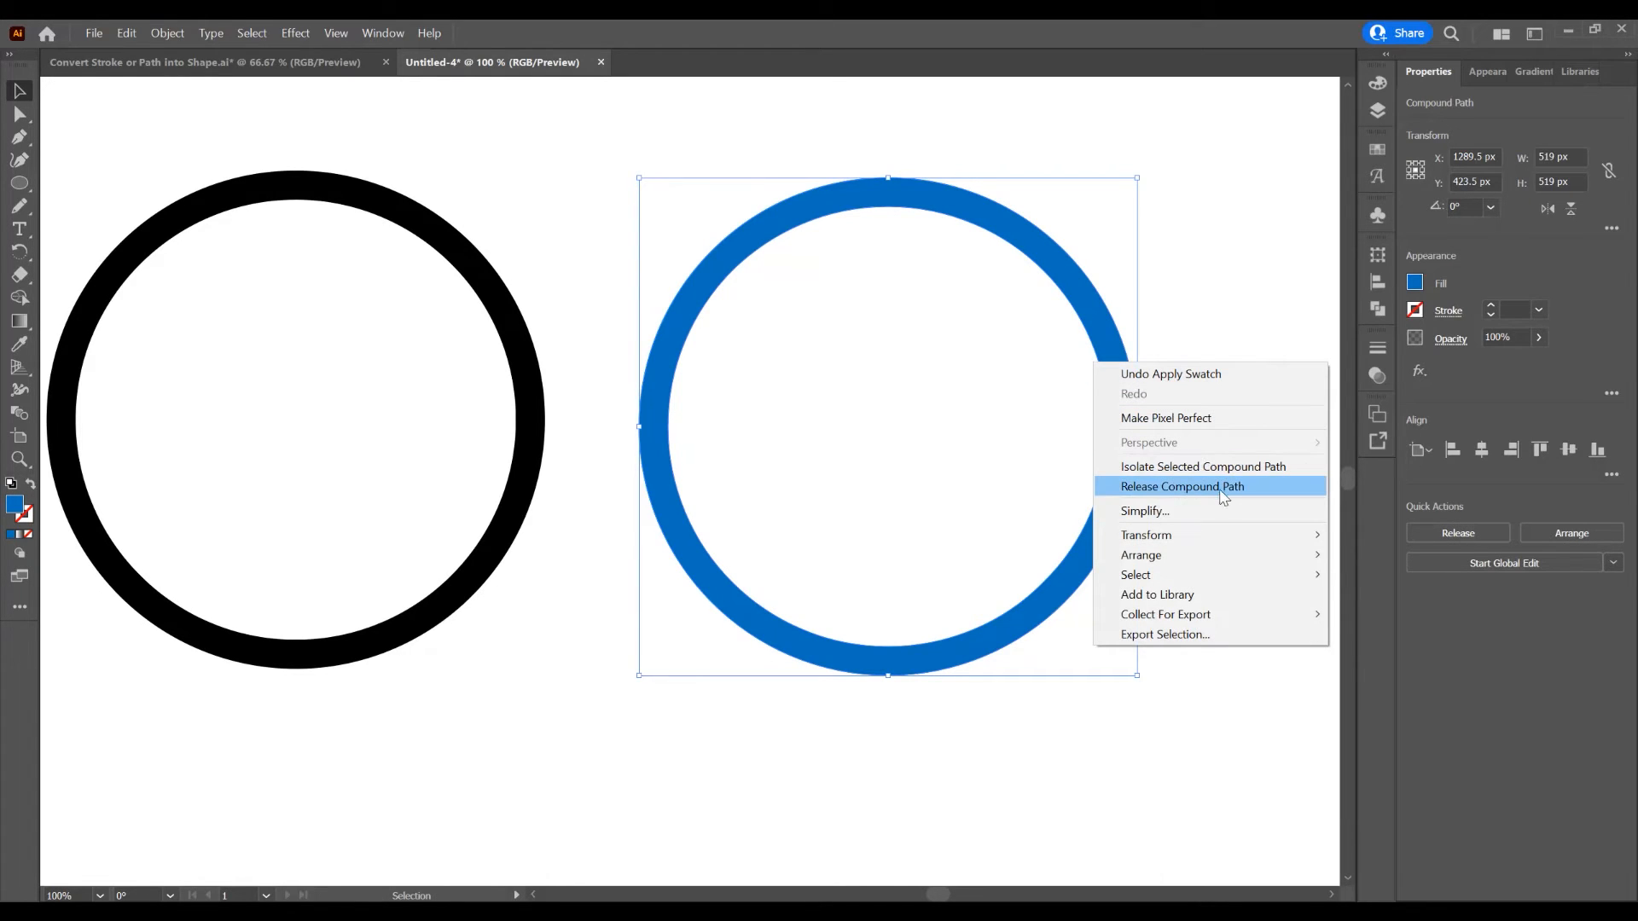
click(1182, 487)
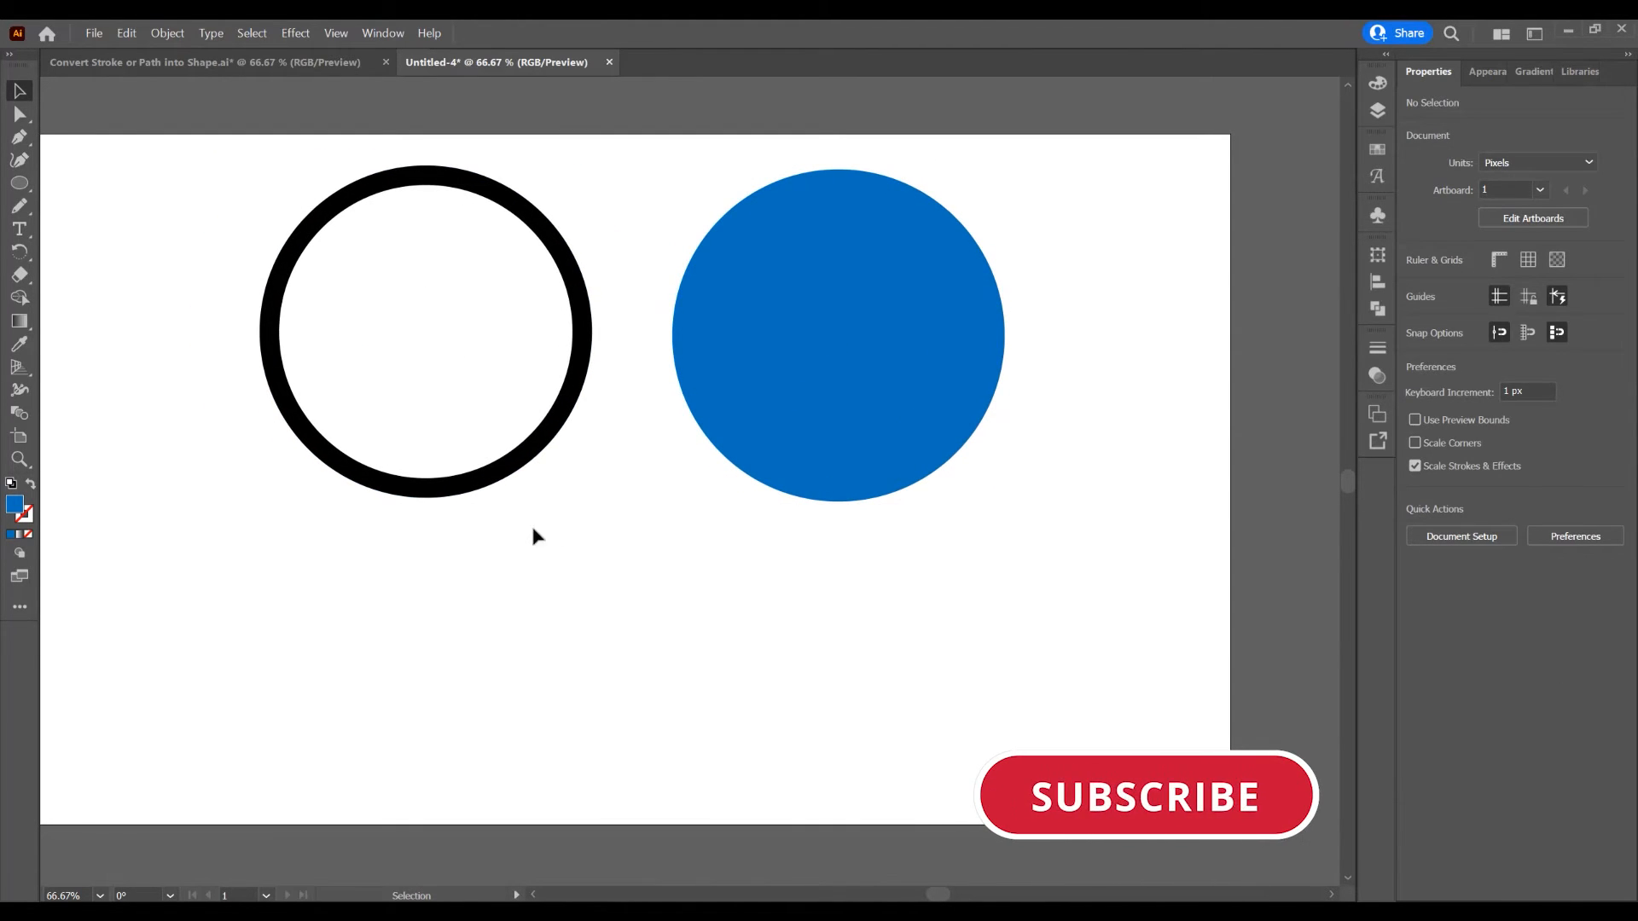
Select the Pencil tool to draw a 30 pt black wavy line beneath both circles
click(1147, 796)
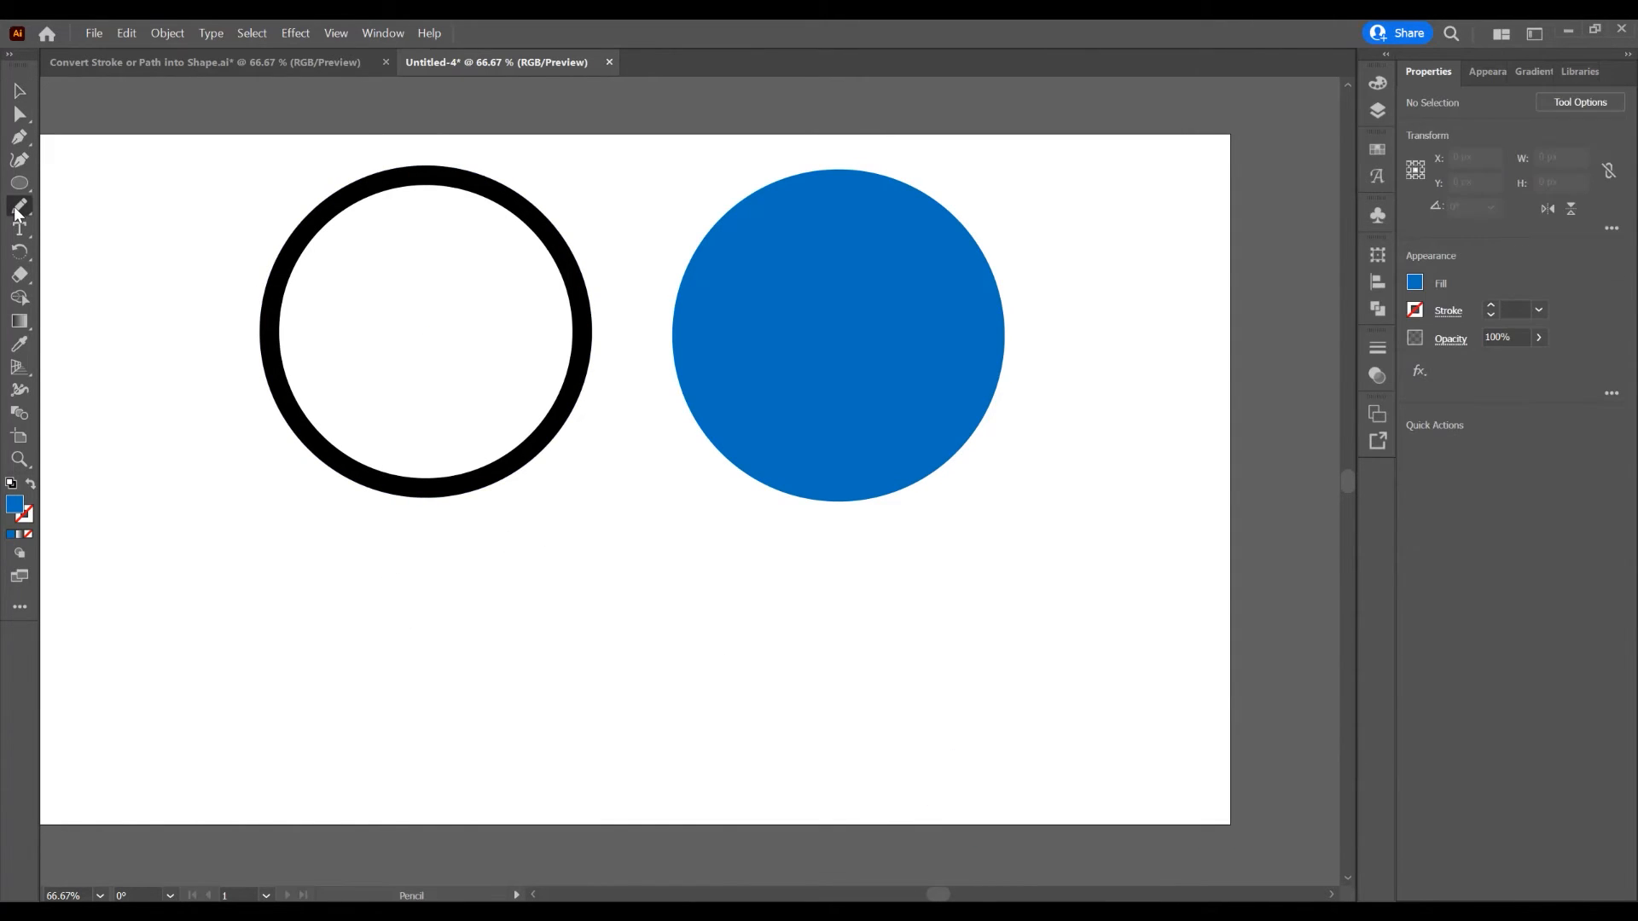
click(15, 205)
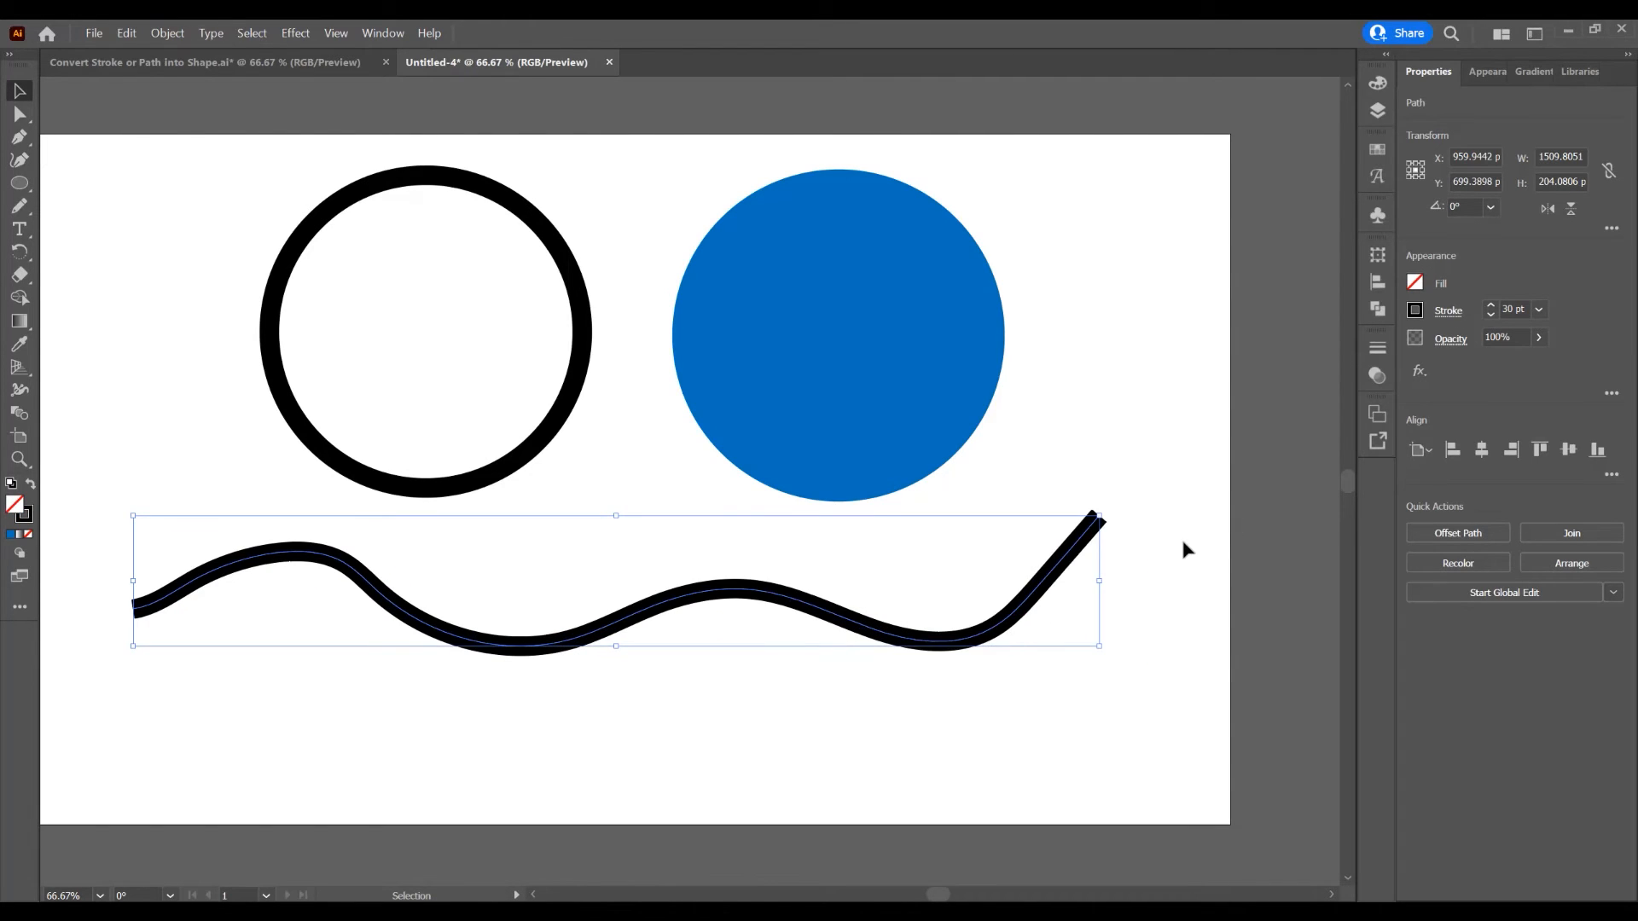
Make the wavy line's stroke orange from the Stroke swatches
click(1415, 310)
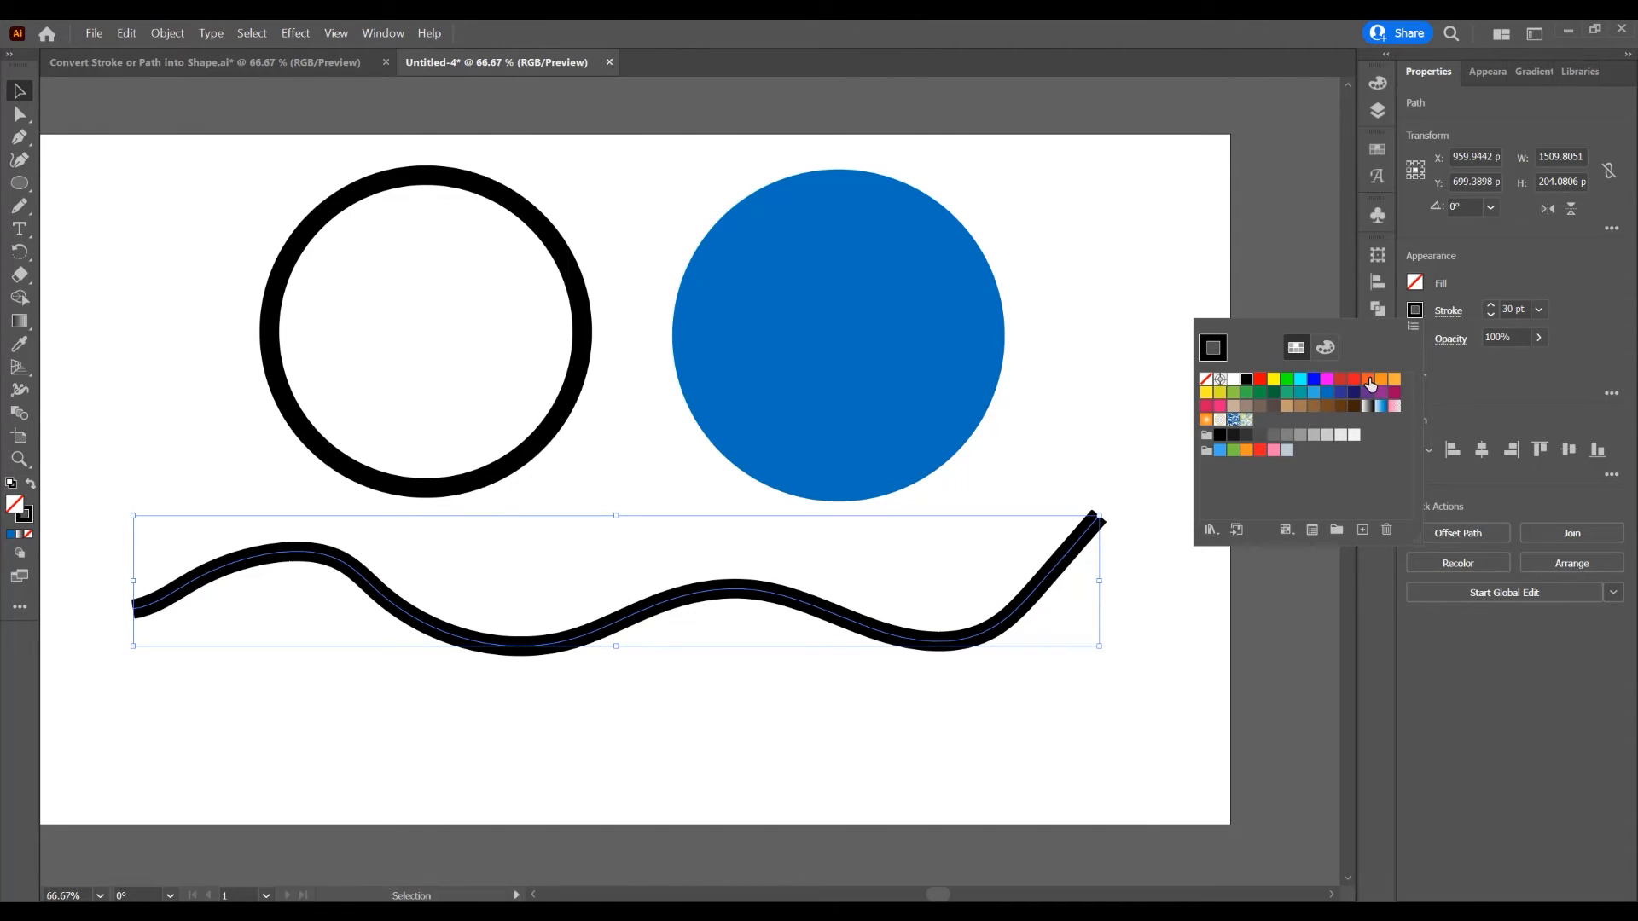
click(1370, 381)
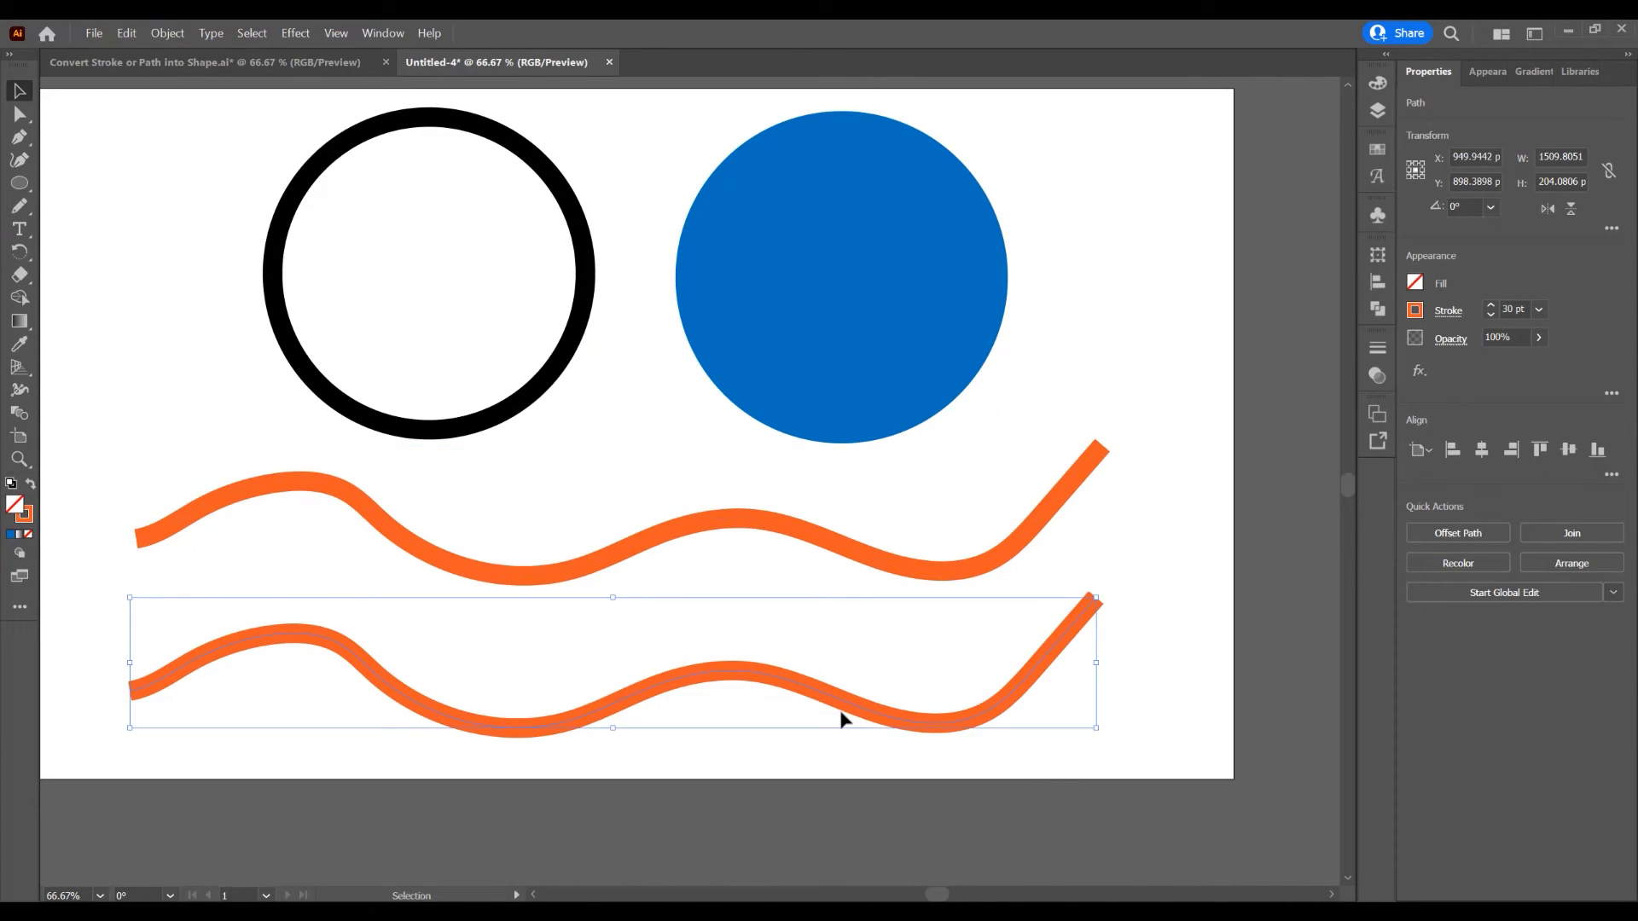
mouse_move(584, 695)
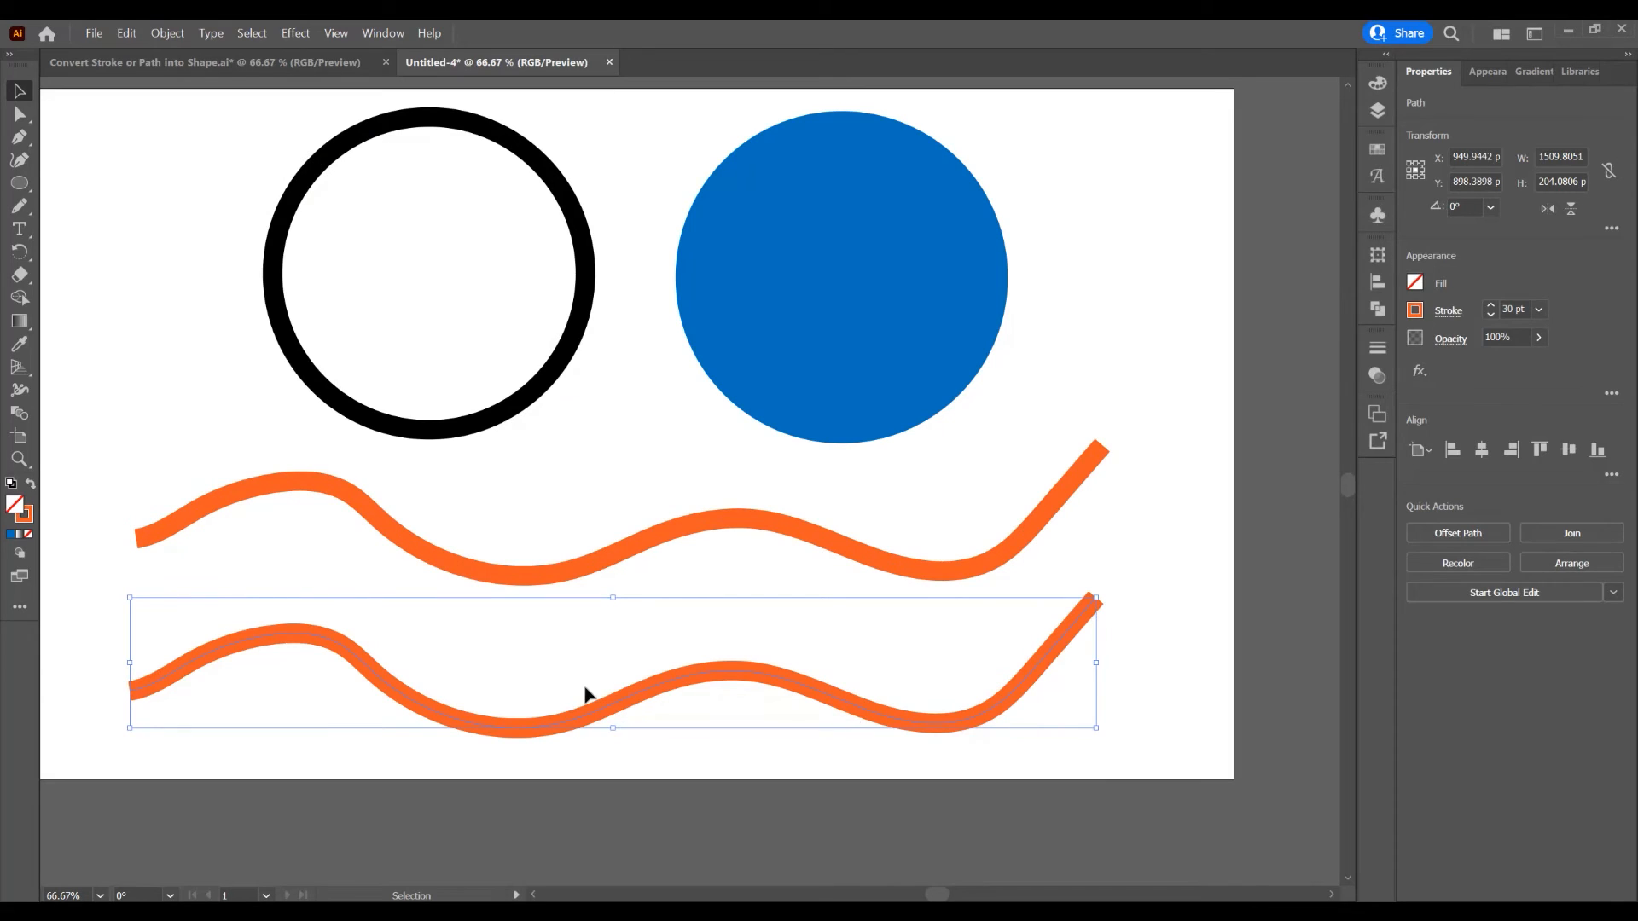
Apply Object > Path > Outline Stroke to the lower orange wavy line
click(167, 33)
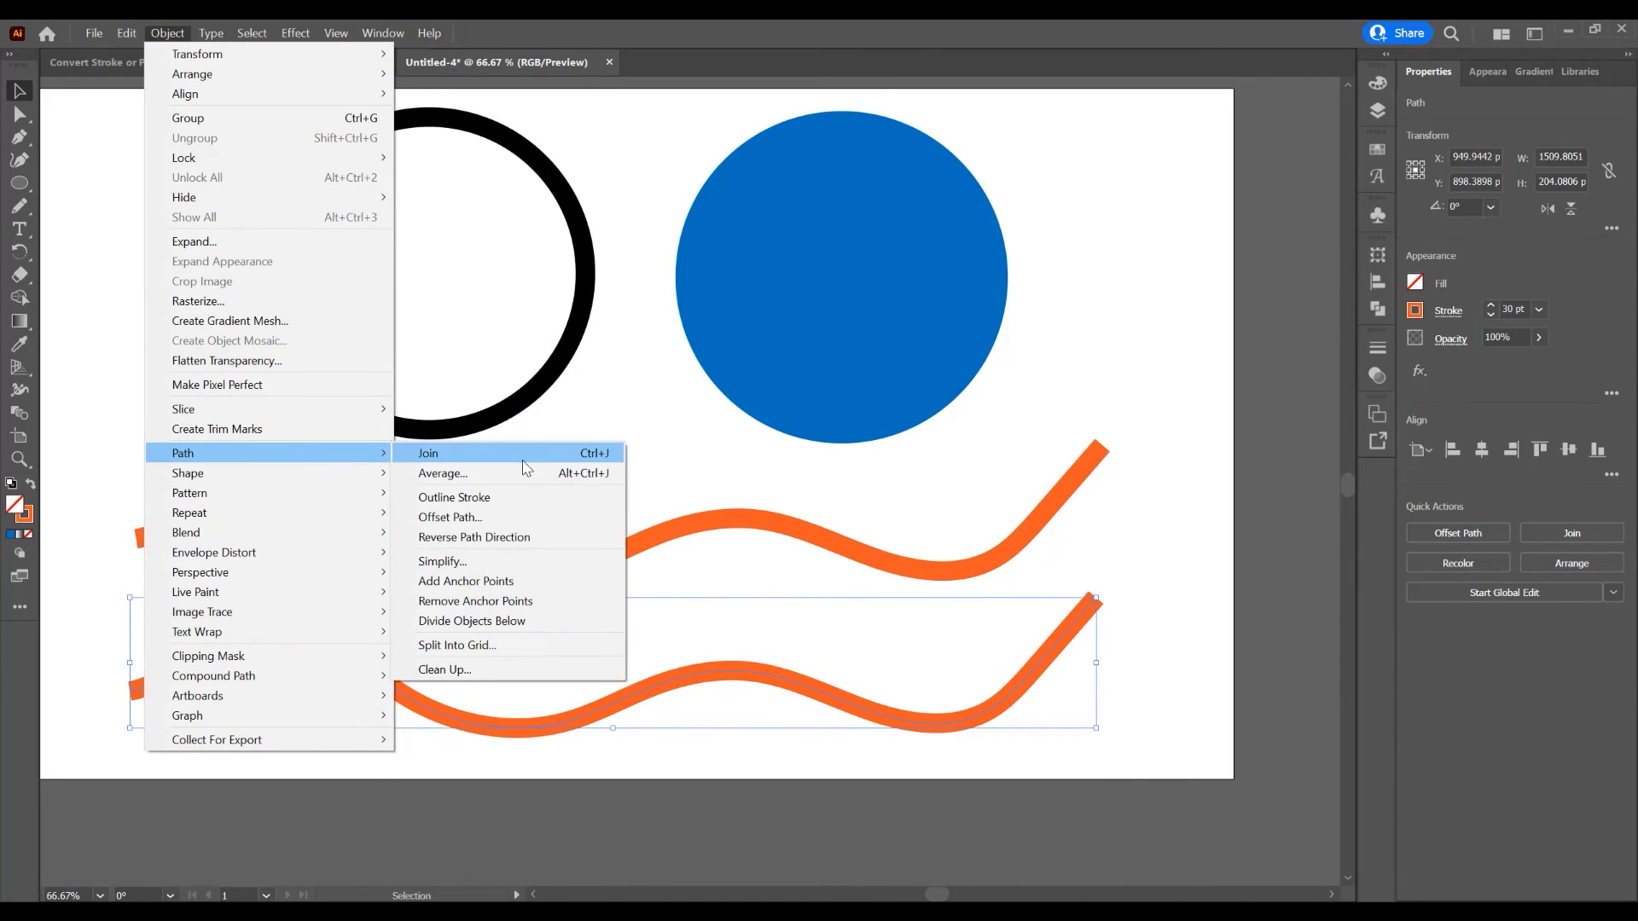
click(453, 498)
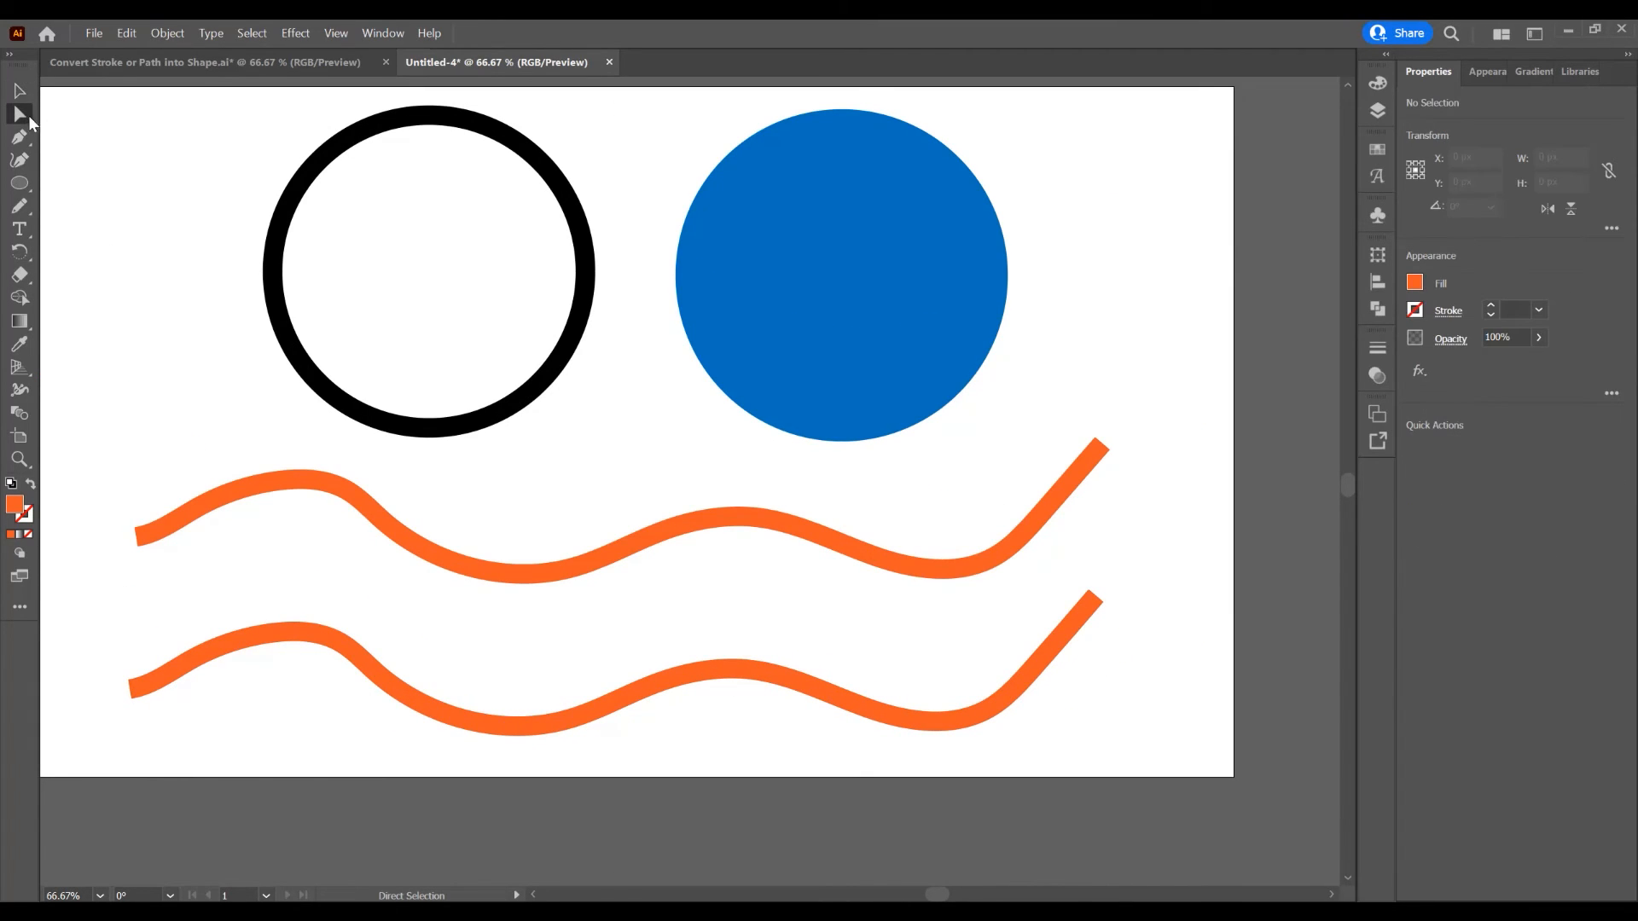
mouse_move(1002, 590)
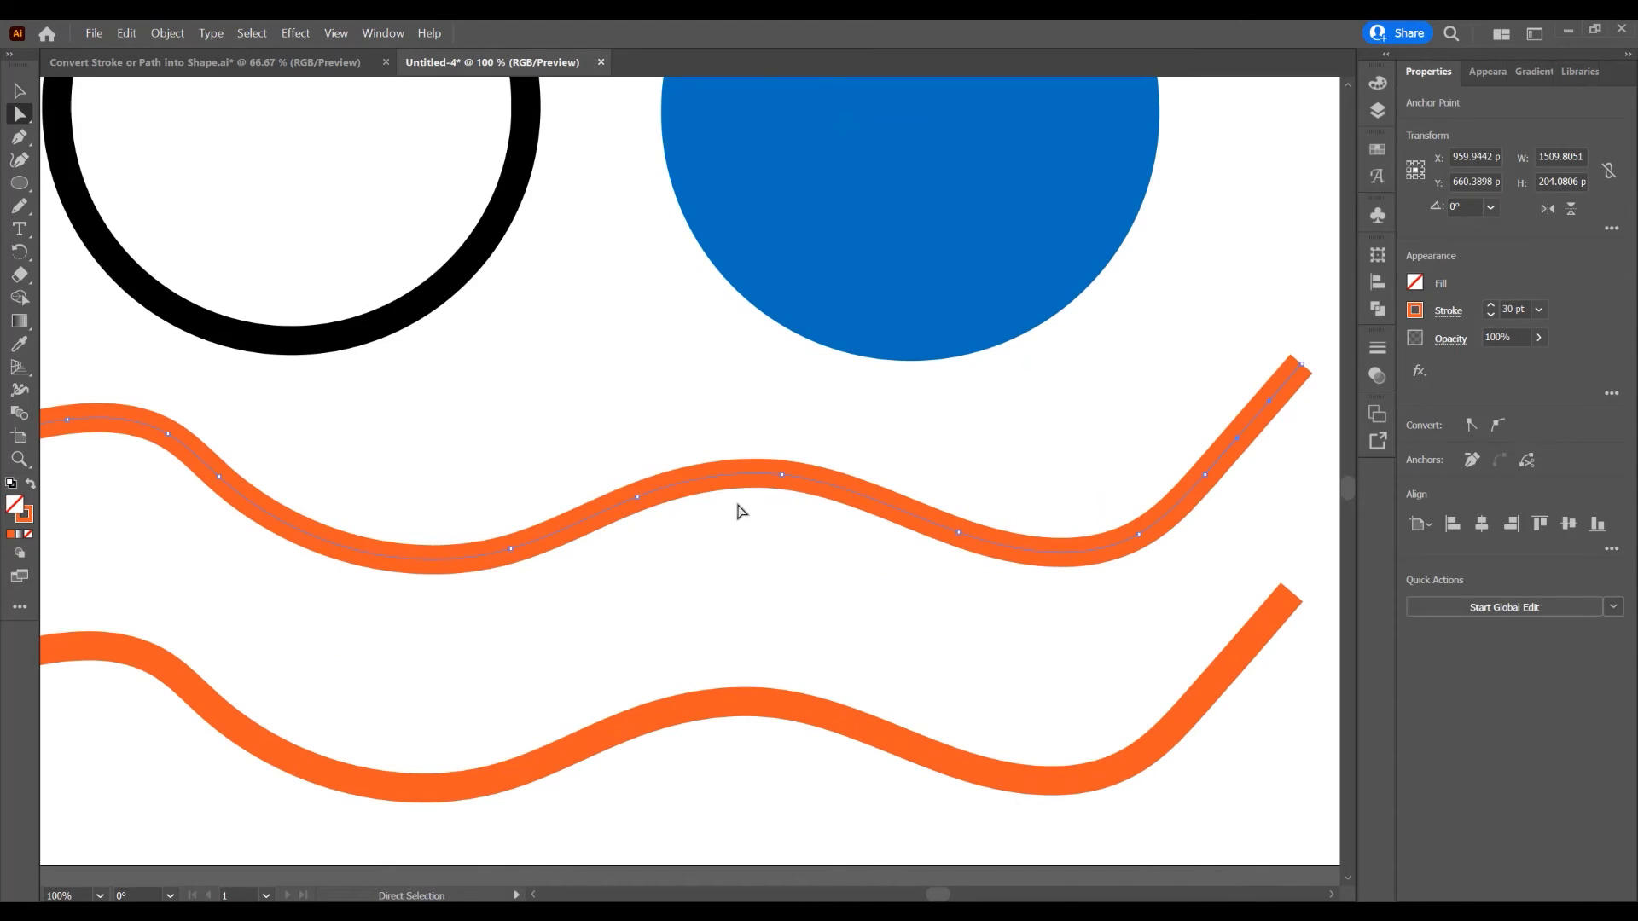
mouse_move(1187, 512)
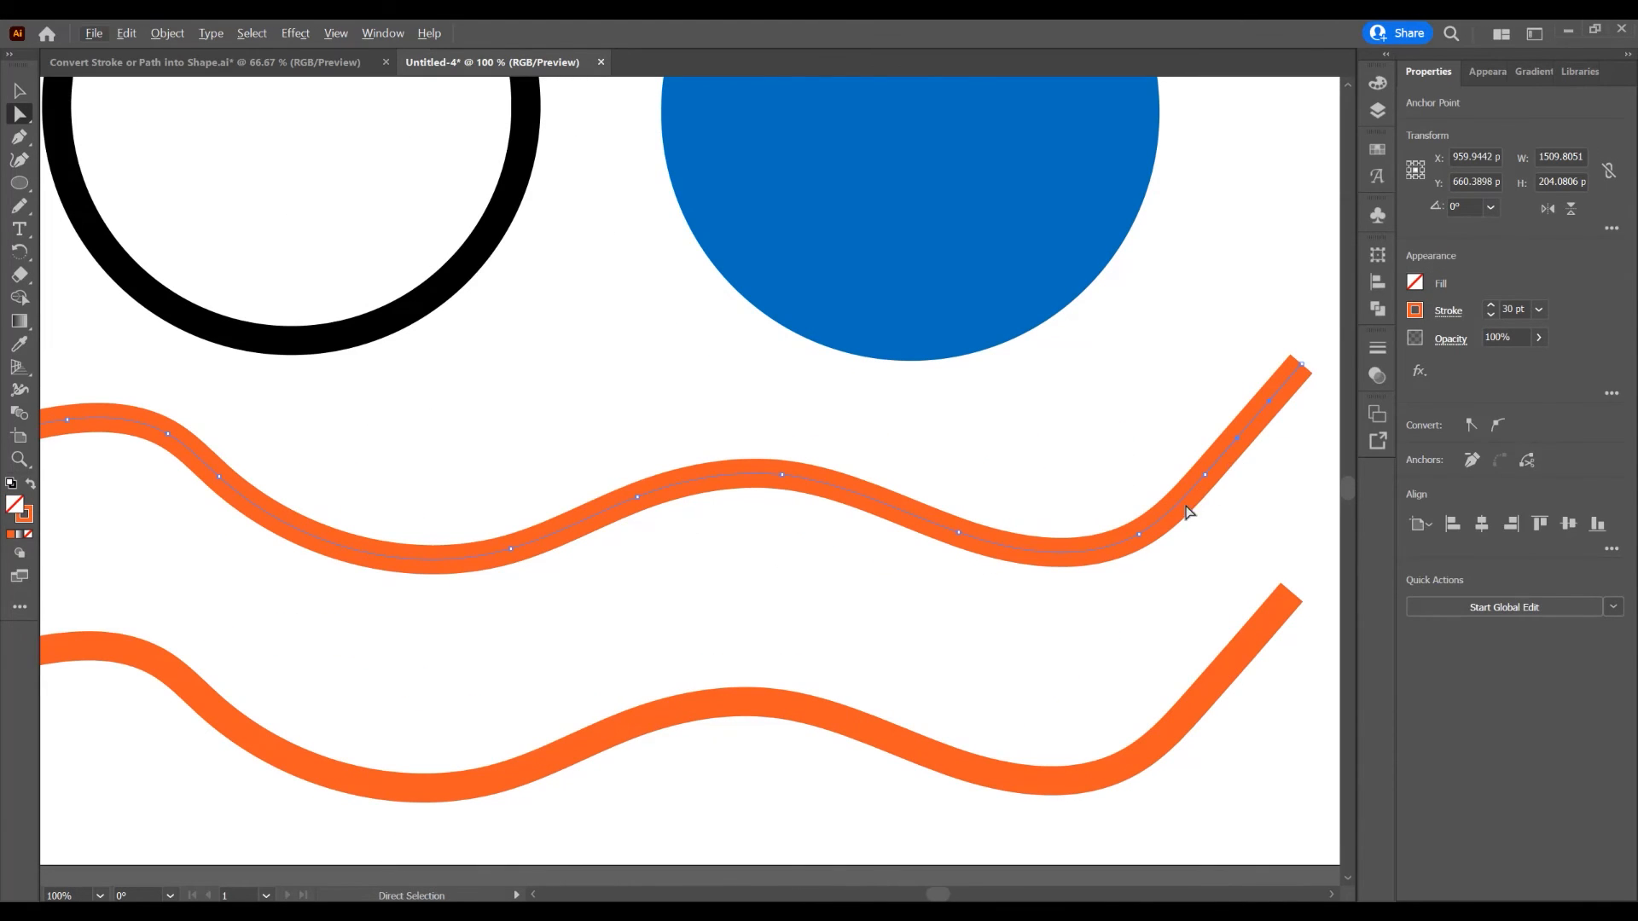
mouse_move(404, 576)
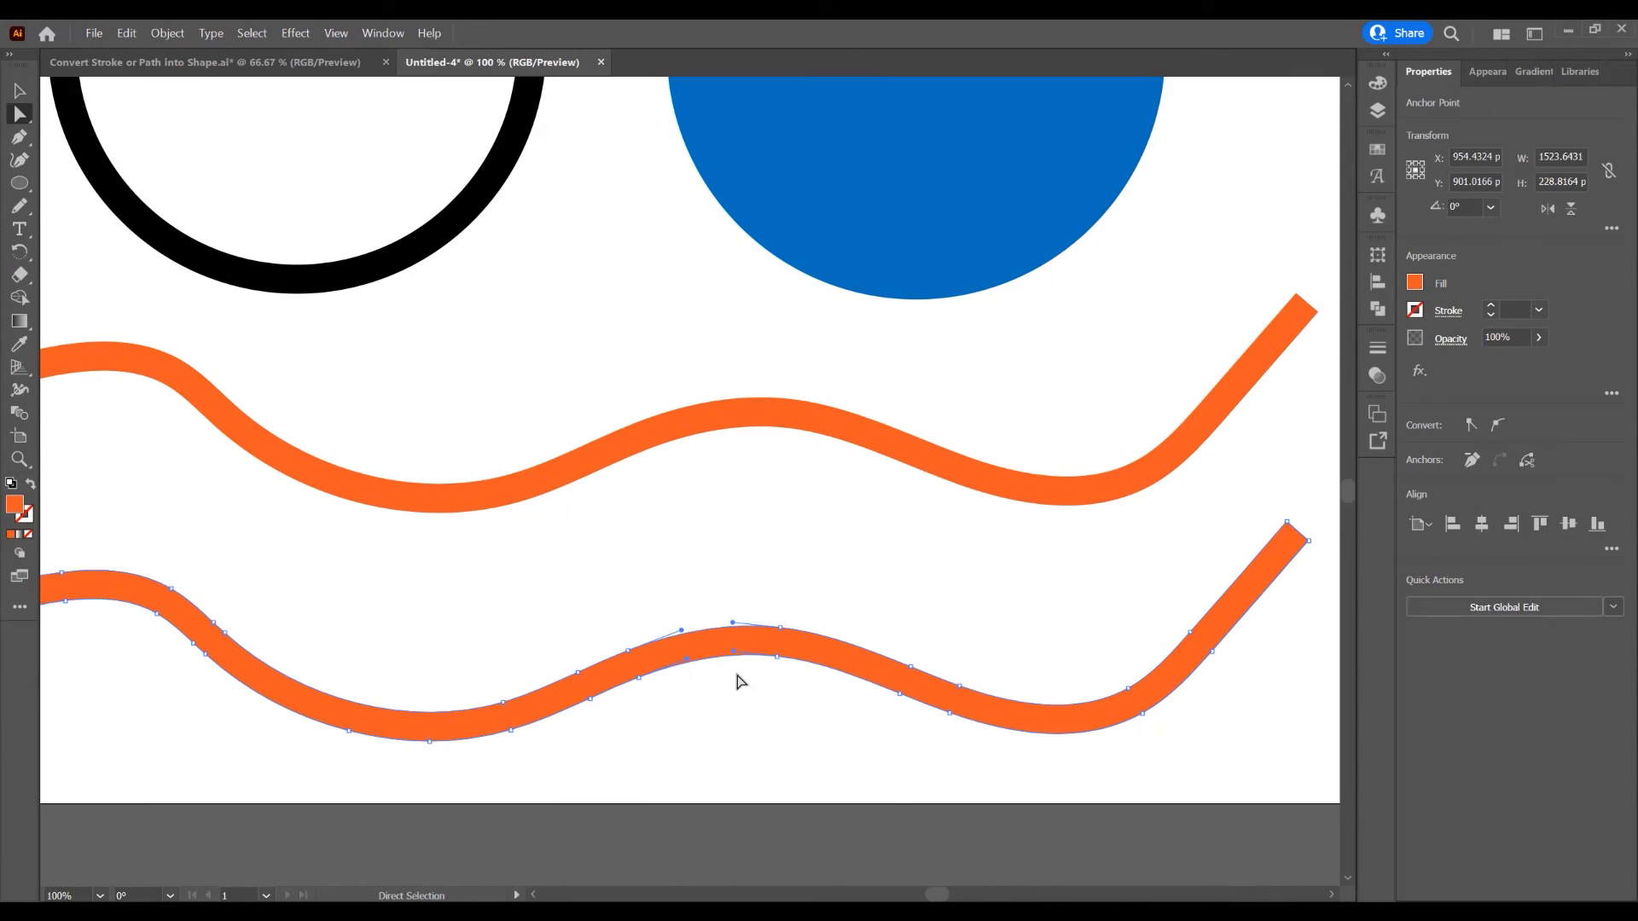
mouse_move(717, 668)
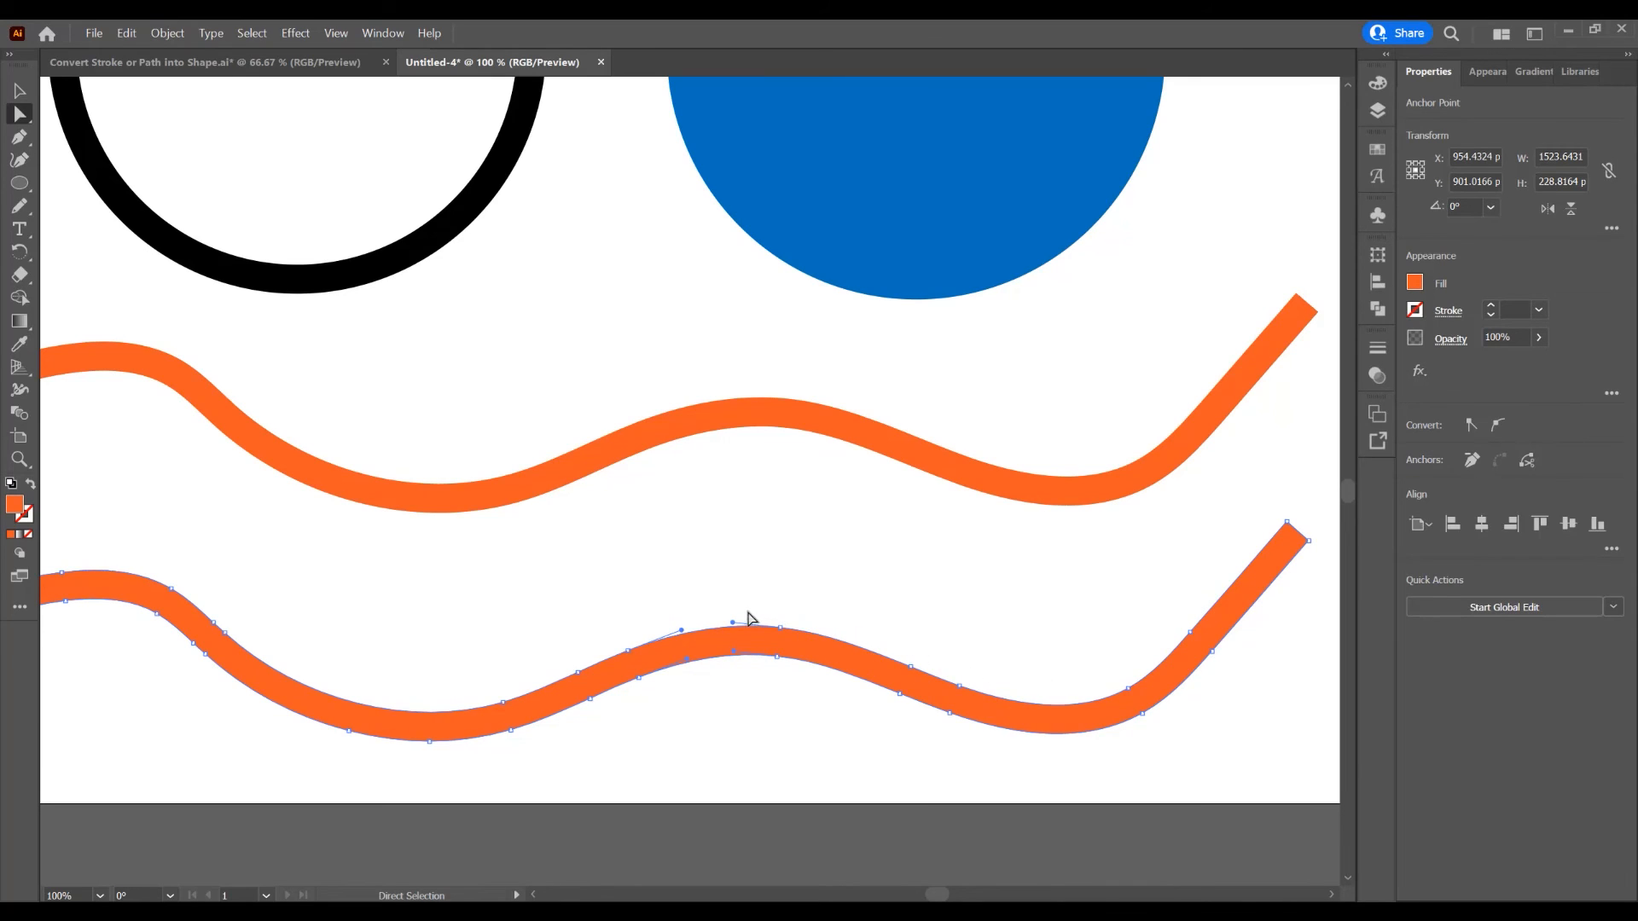
mouse_move(684, 385)
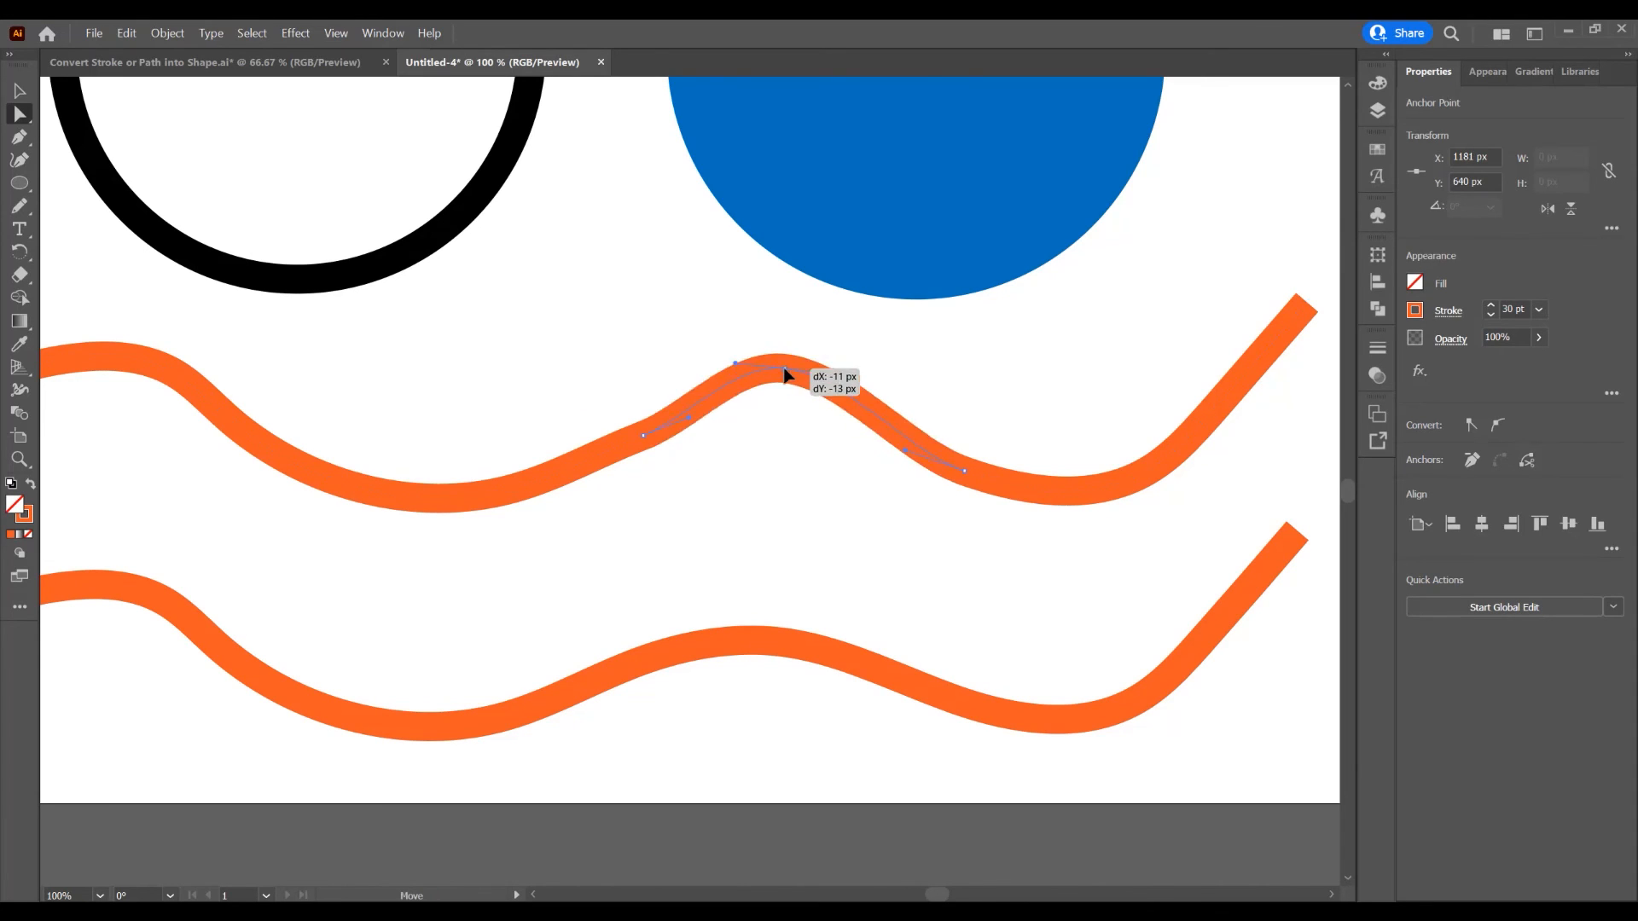
Drag anchors to flatten the upper wave's crest and swell the outlined lower wave's middle upward
drag(736, 362, 825, 386)
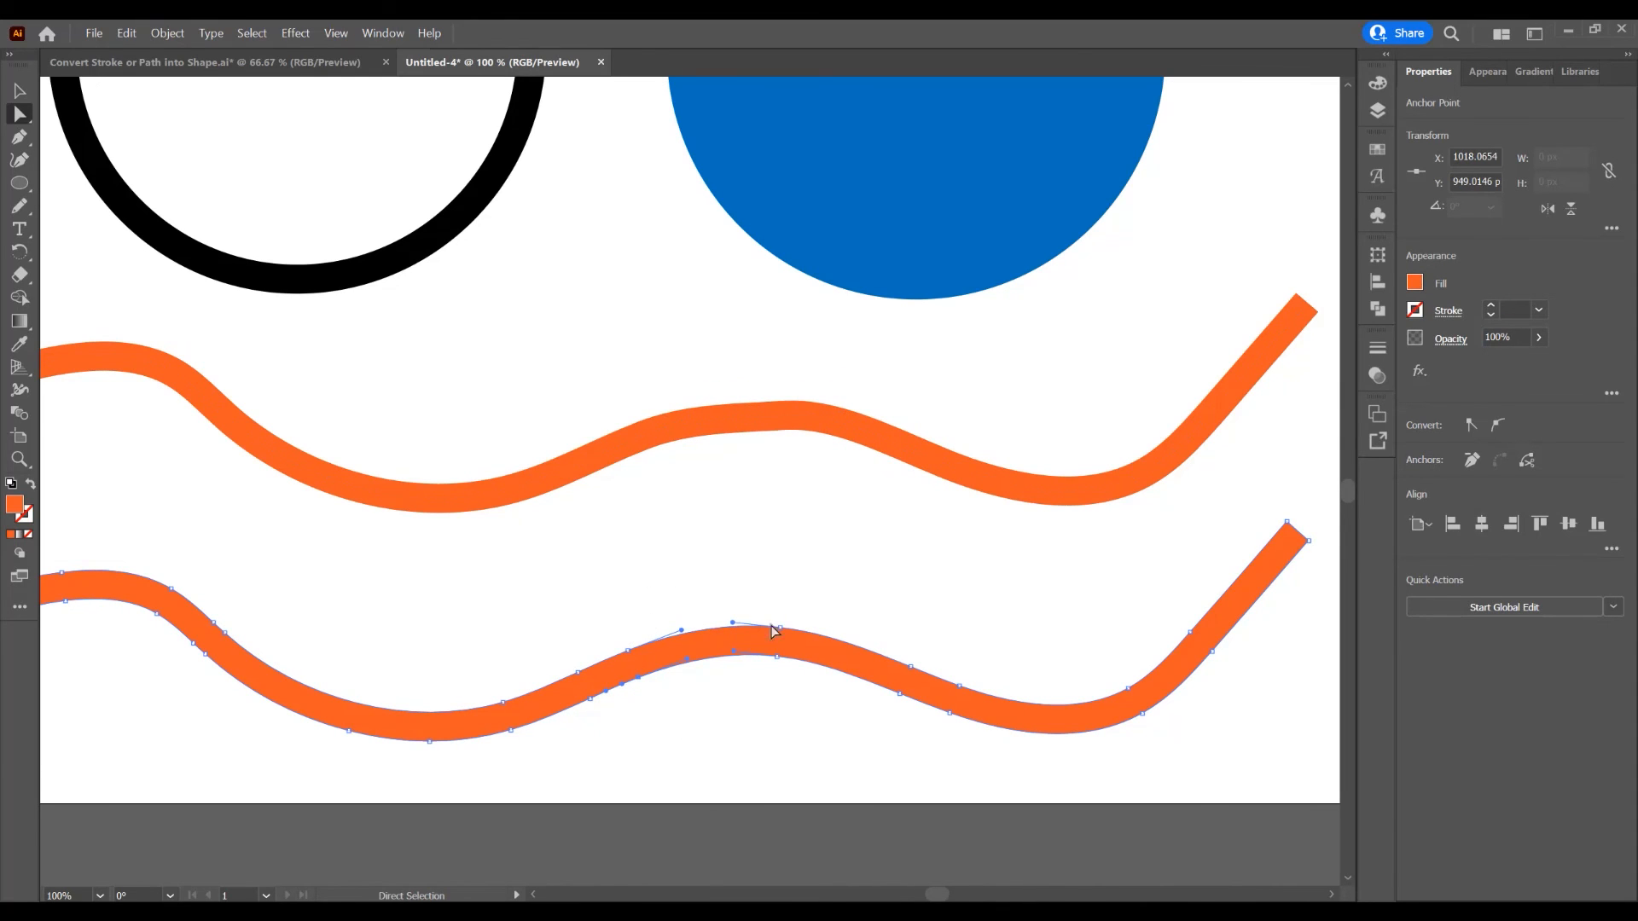
mouse_move(762, 655)
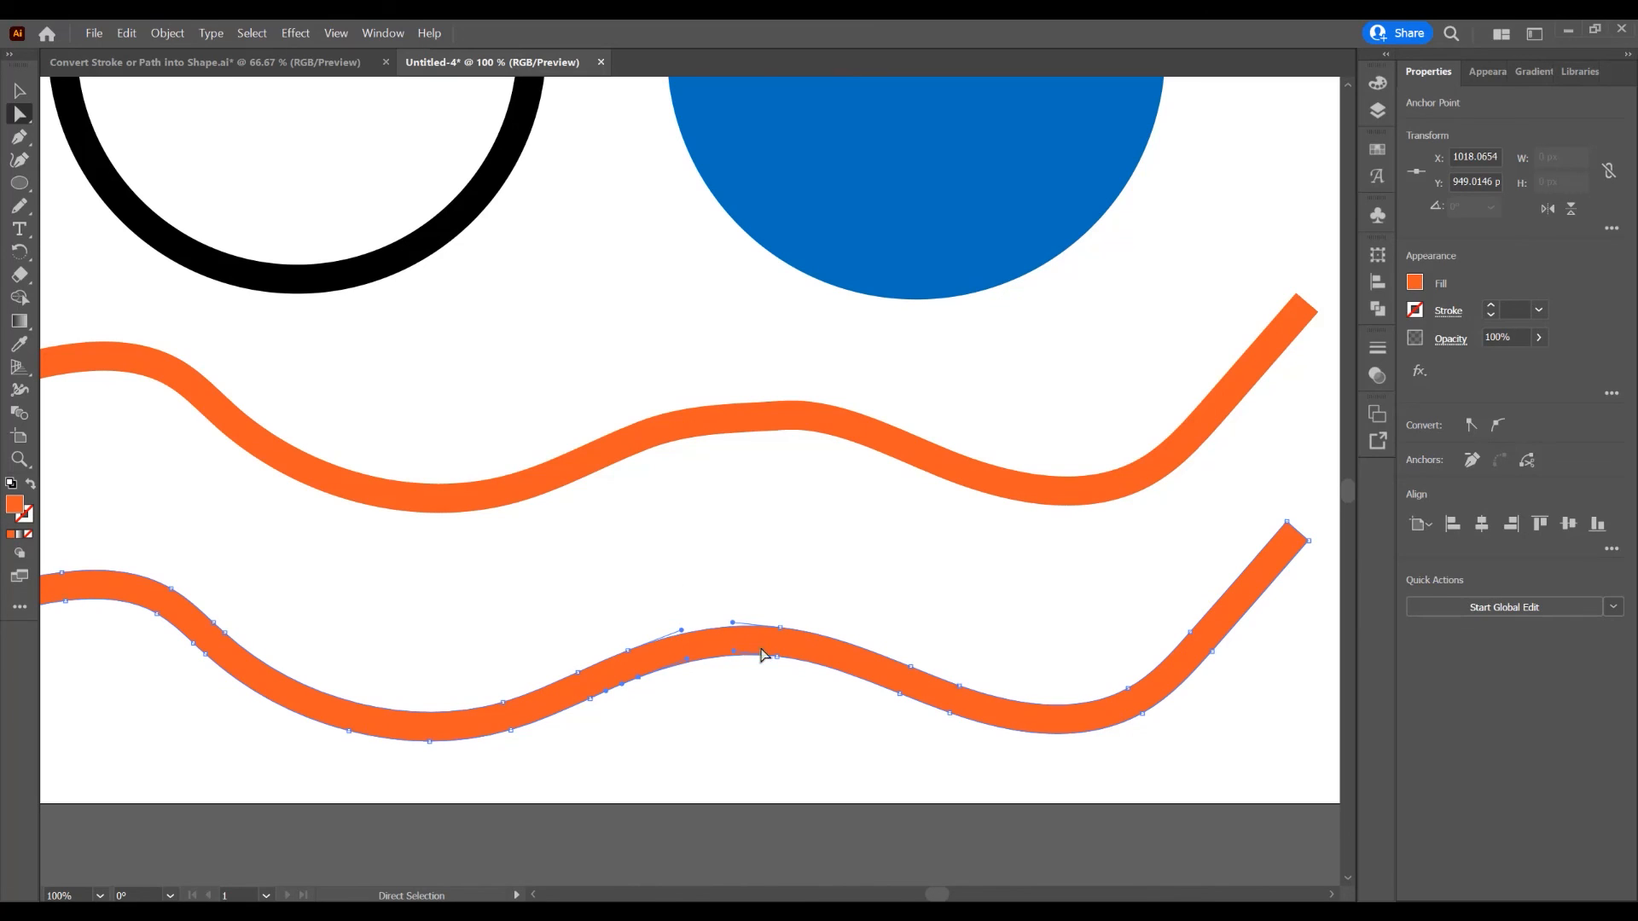
drag(732, 624, 778, 572)
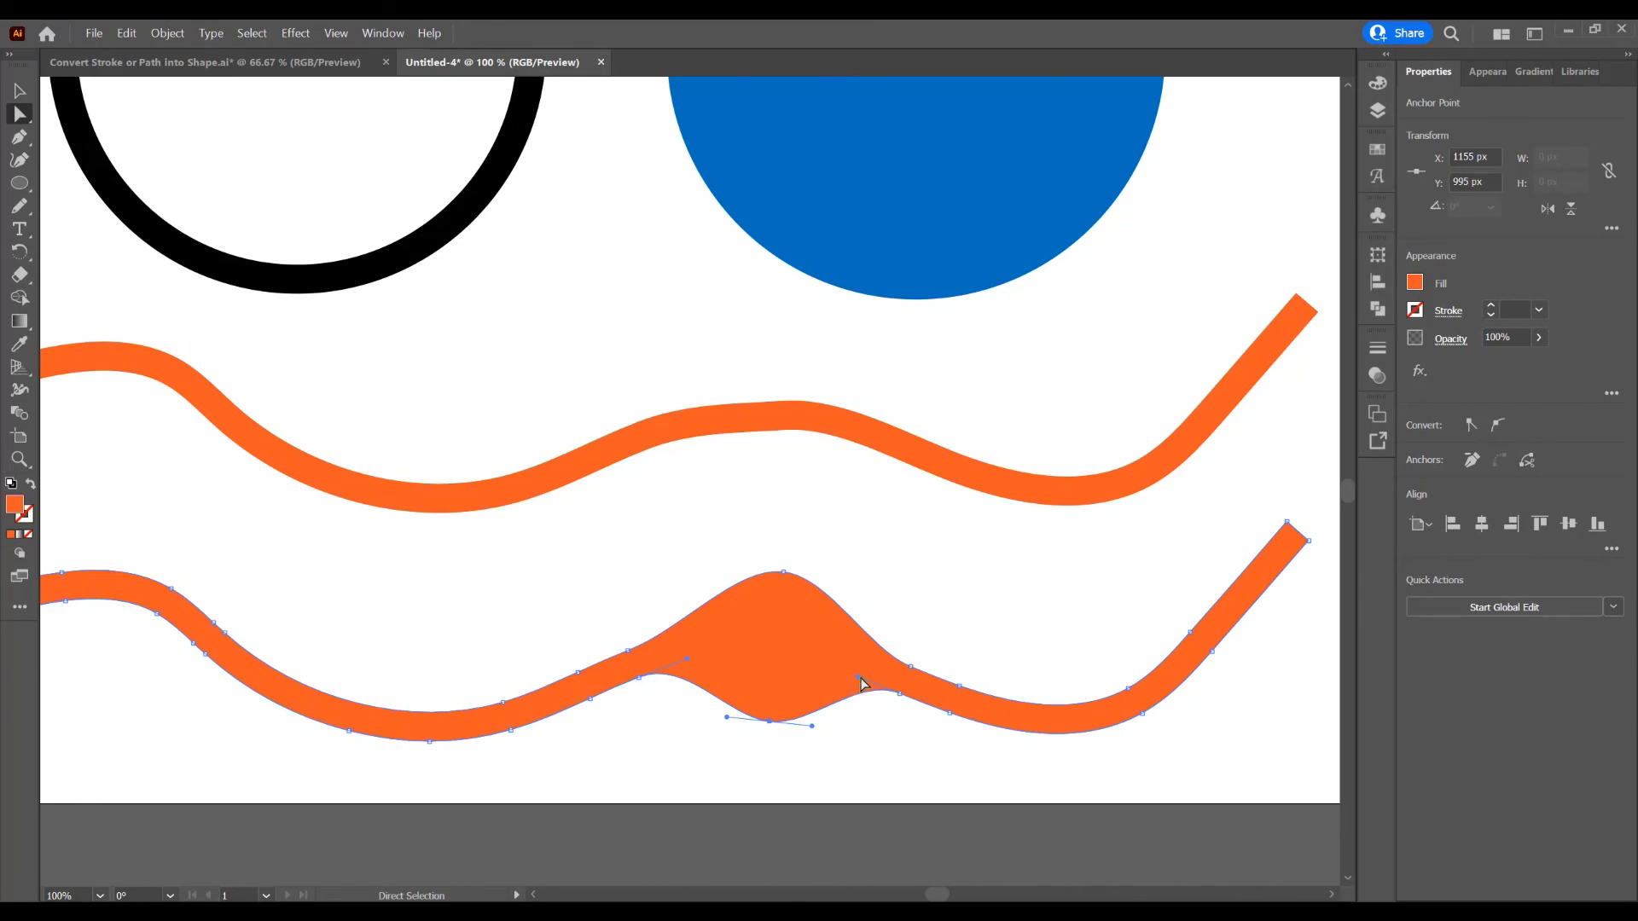
drag(862, 684, 815, 694)
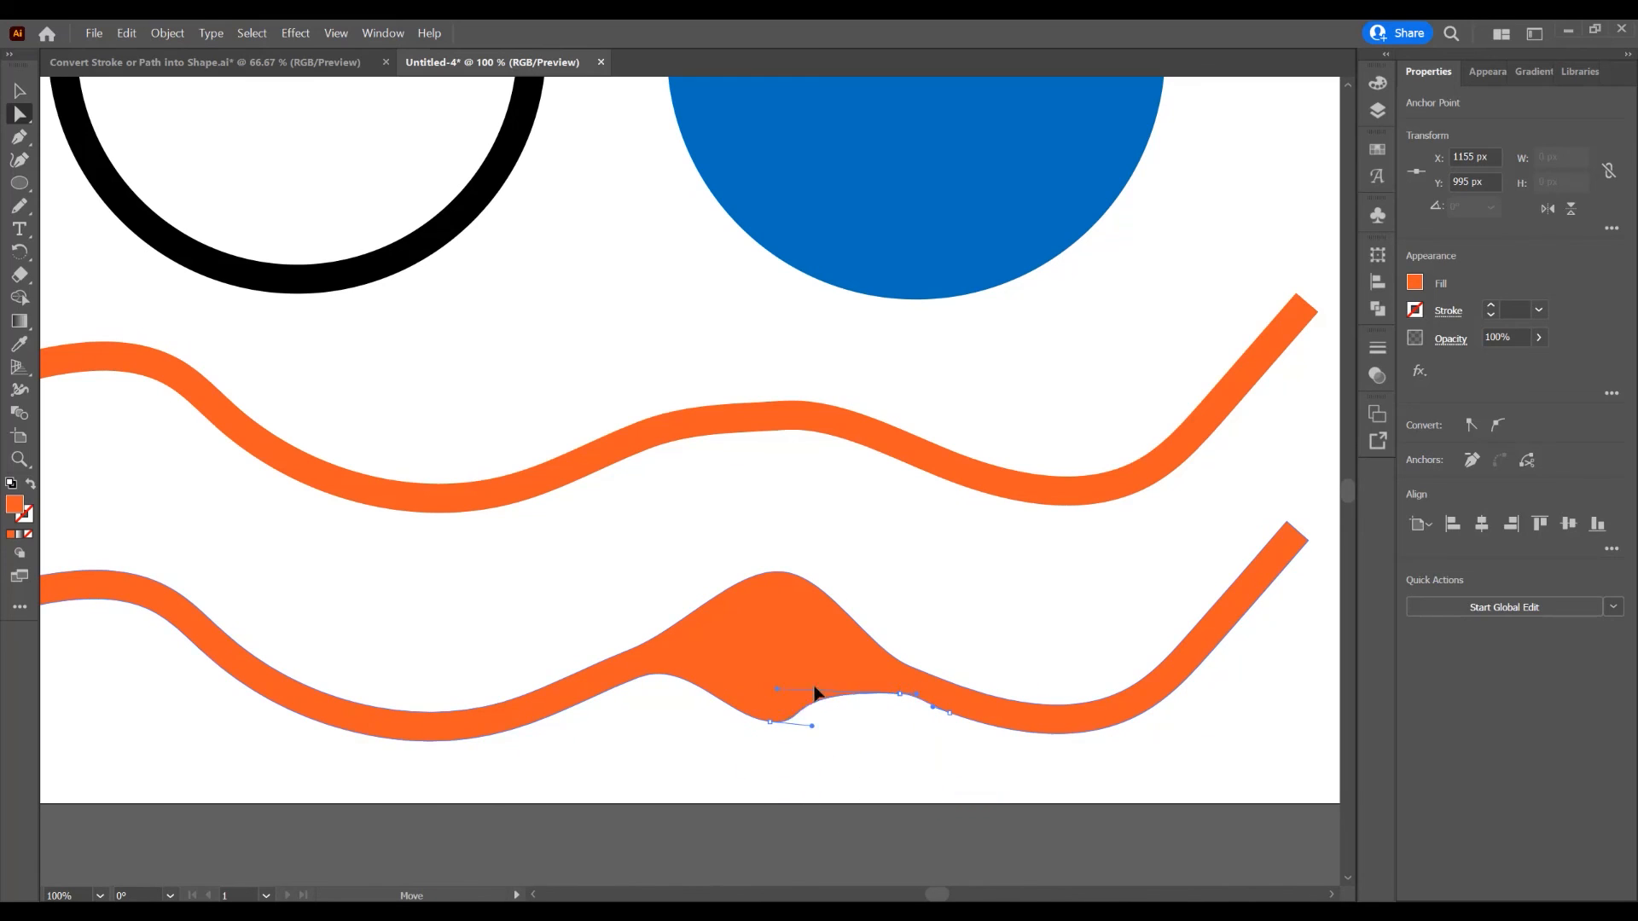